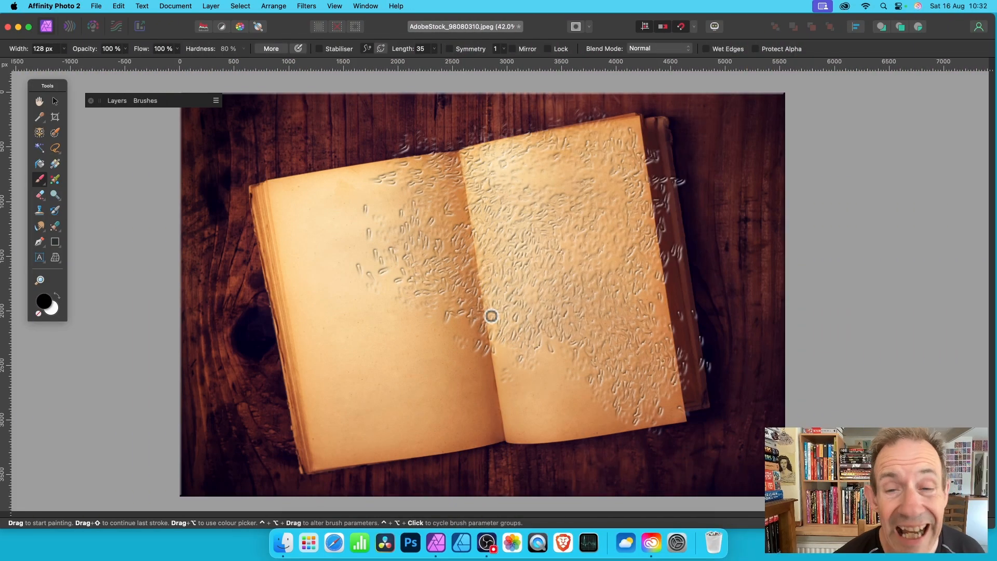
mouse_move(492, 310)
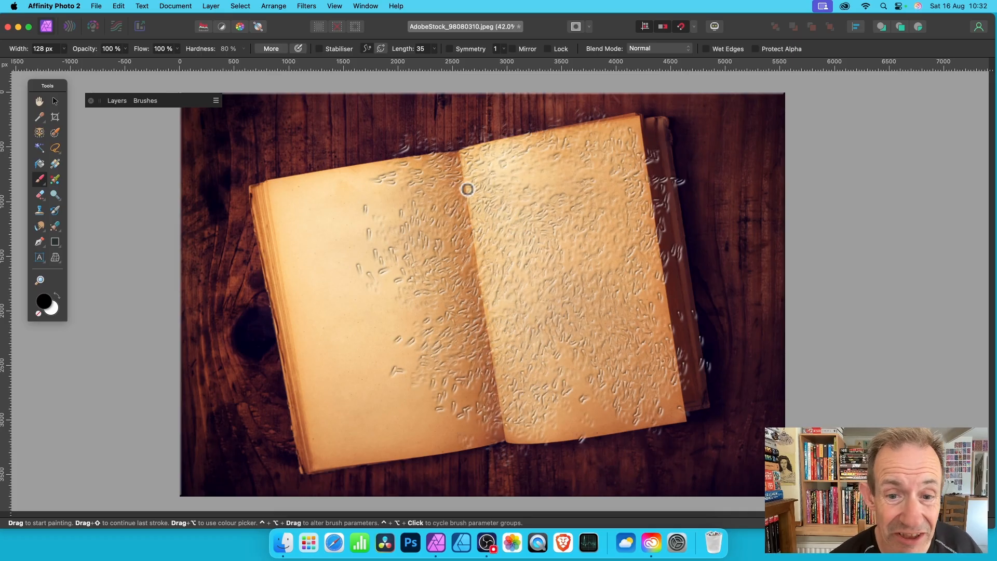
Roll the History back until only the clean Background layer remains.
drag(466, 189, 630, 218)
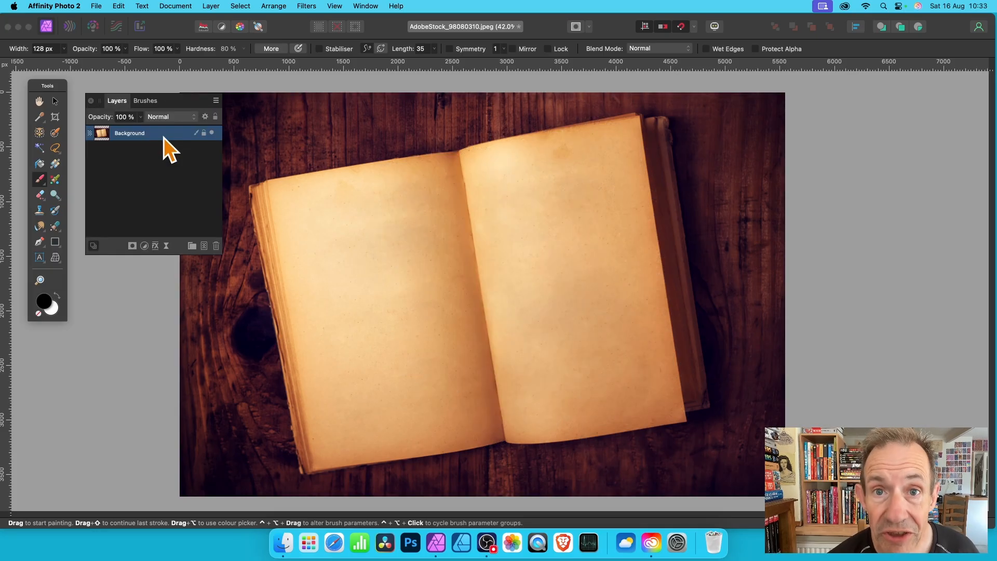
mouse_move(134, 138)
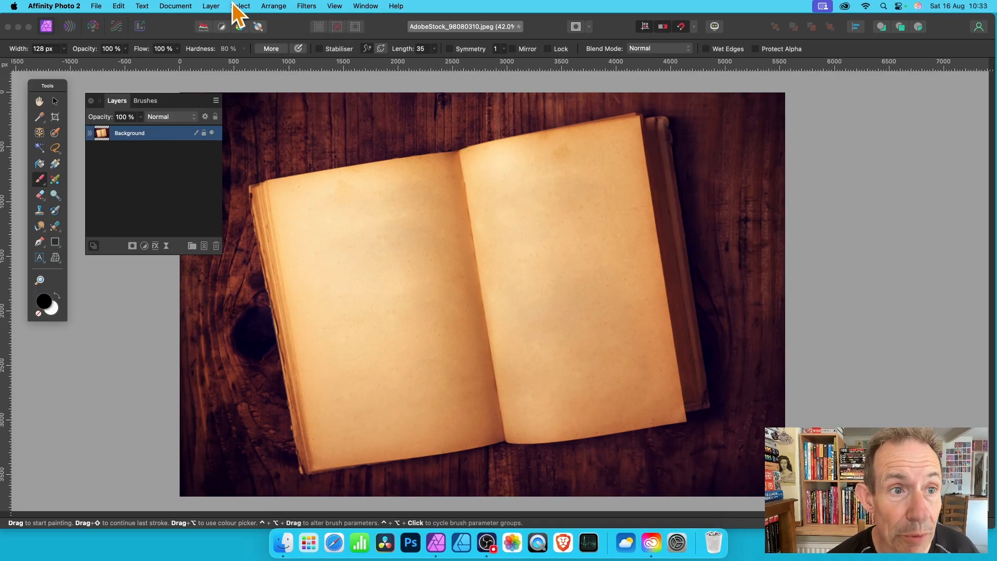
Add a white mask to the Background layer via Layer > New Mask Layer.
click(211, 6)
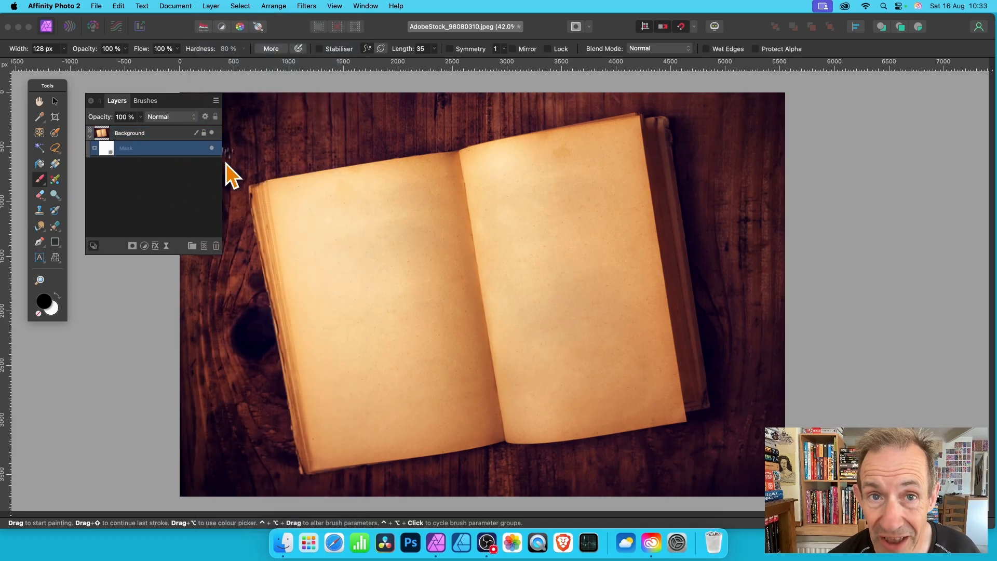
mouse_move(718, 324)
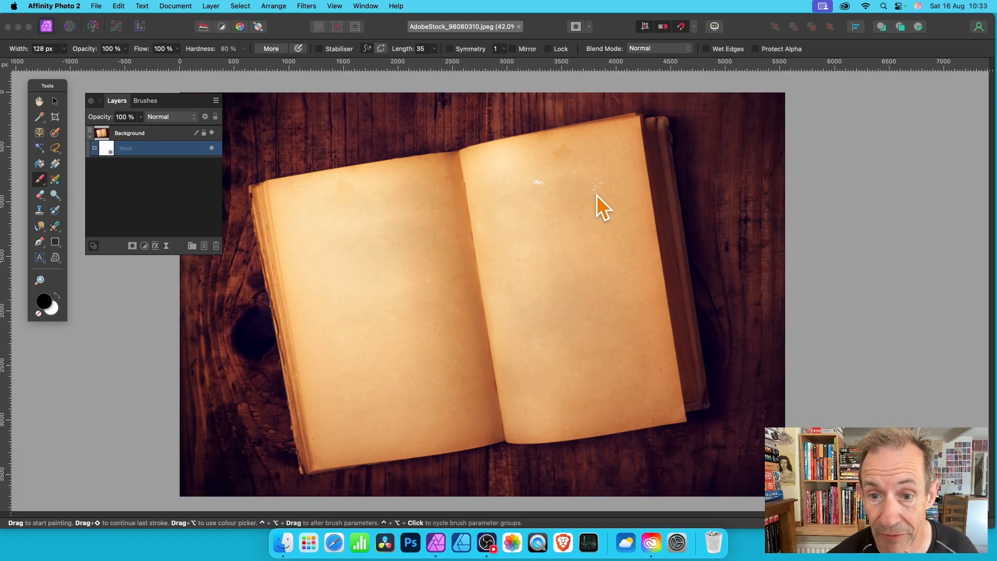
mouse_move(47, 181)
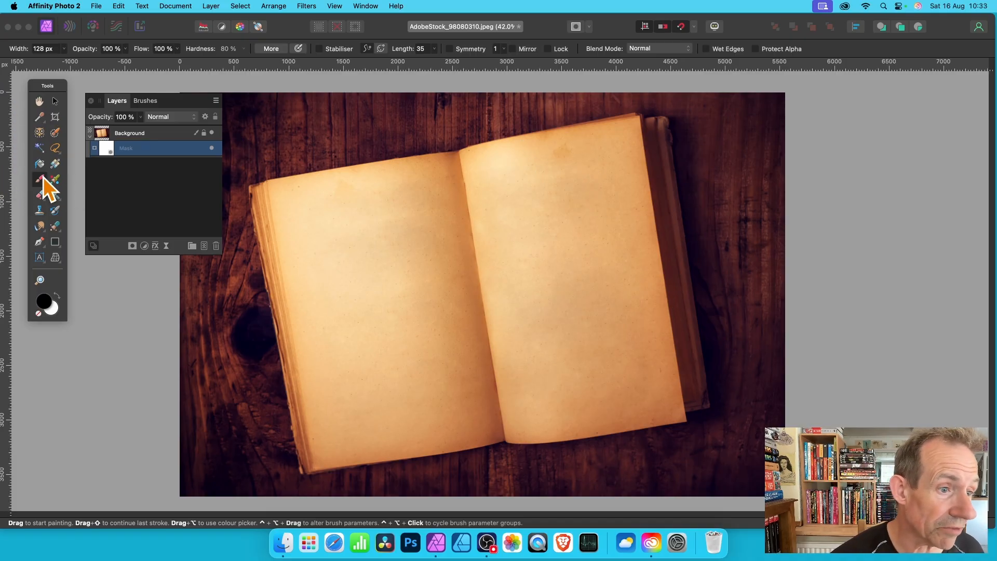
Paint several textured Paint Brush strokes over the right page into the mask.
click(40, 180)
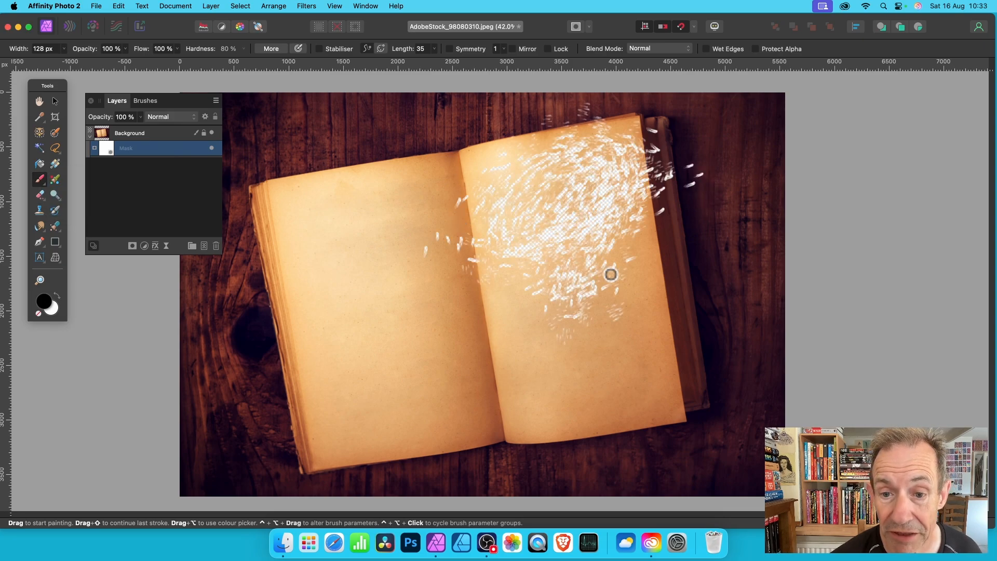
drag(611, 274, 573, 247)
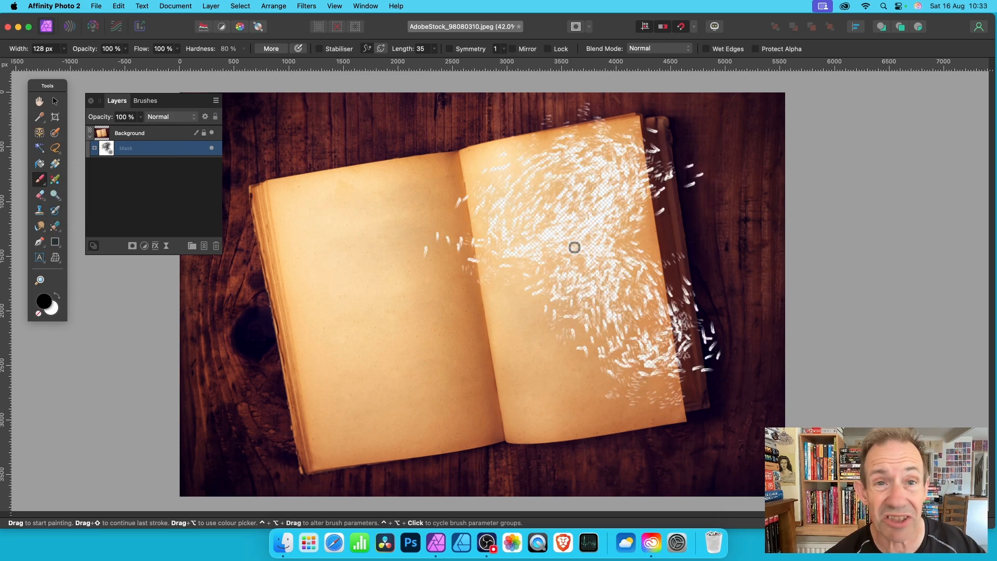
drag(573, 247, 513, 237)
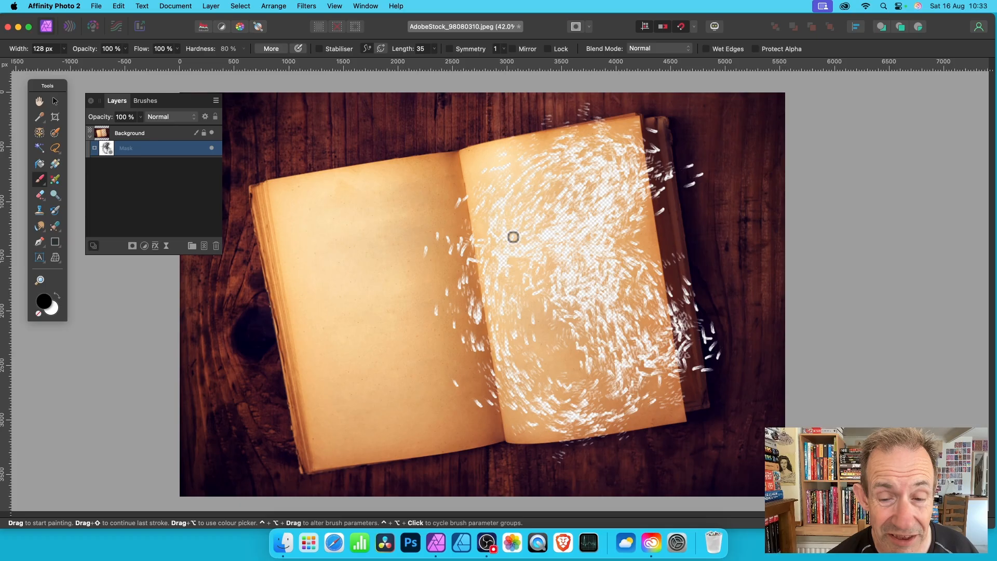
drag(513, 237, 425, 195)
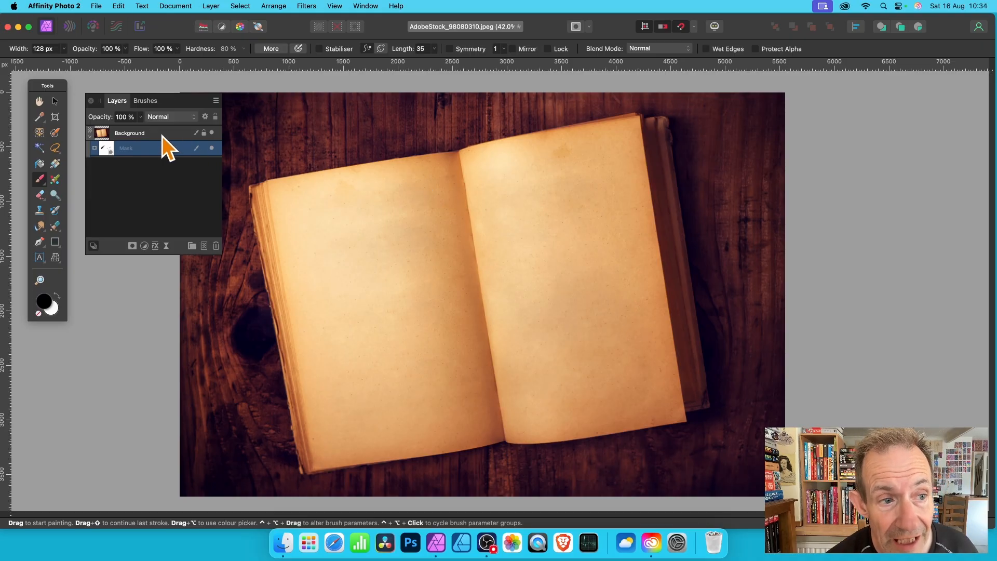
Target the Background pixel layer instead of its mask.
click(130, 133)
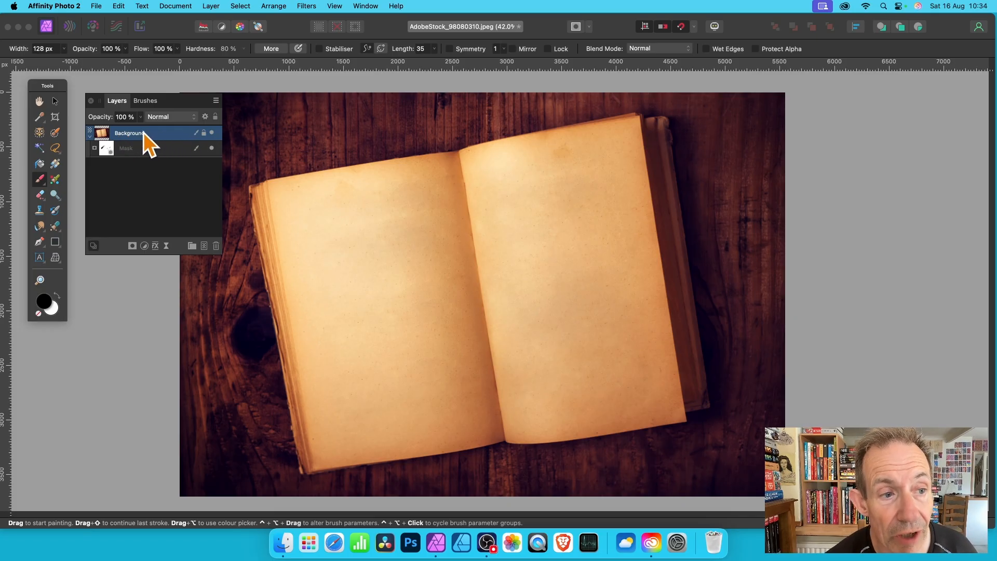
Duplicate the masked Background layer and give the copy its own mask.
right_click(128, 133)
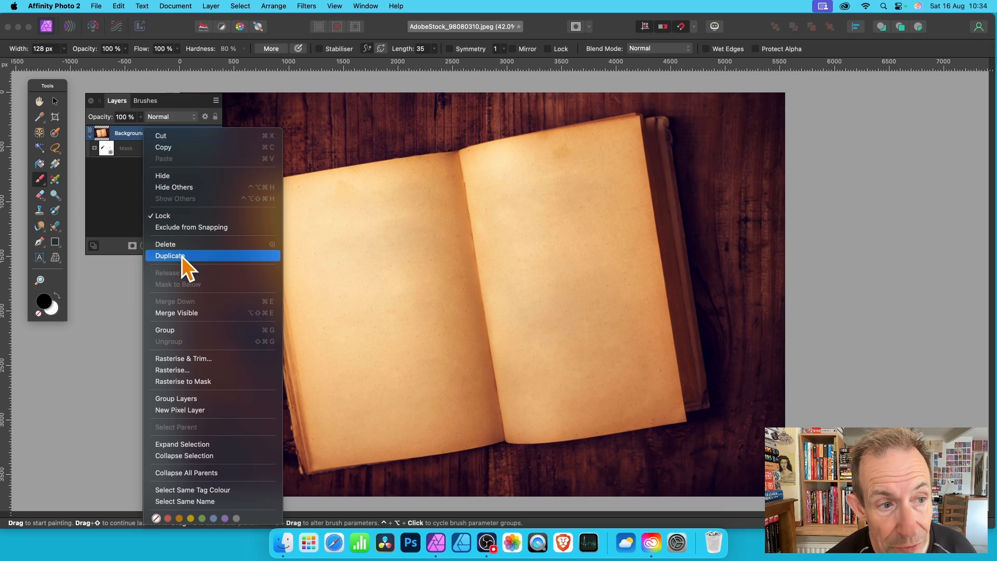
click(169, 255)
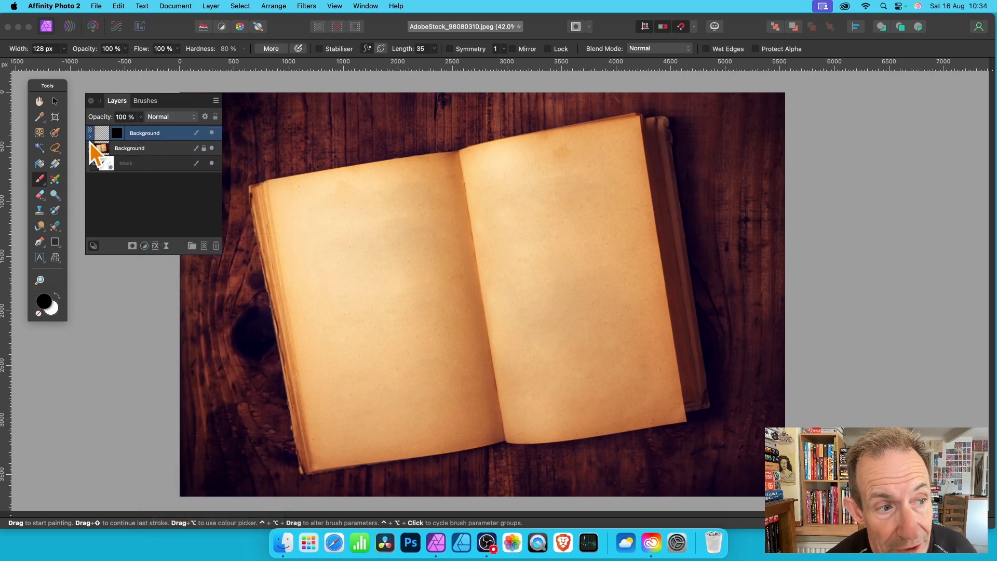
click(144, 133)
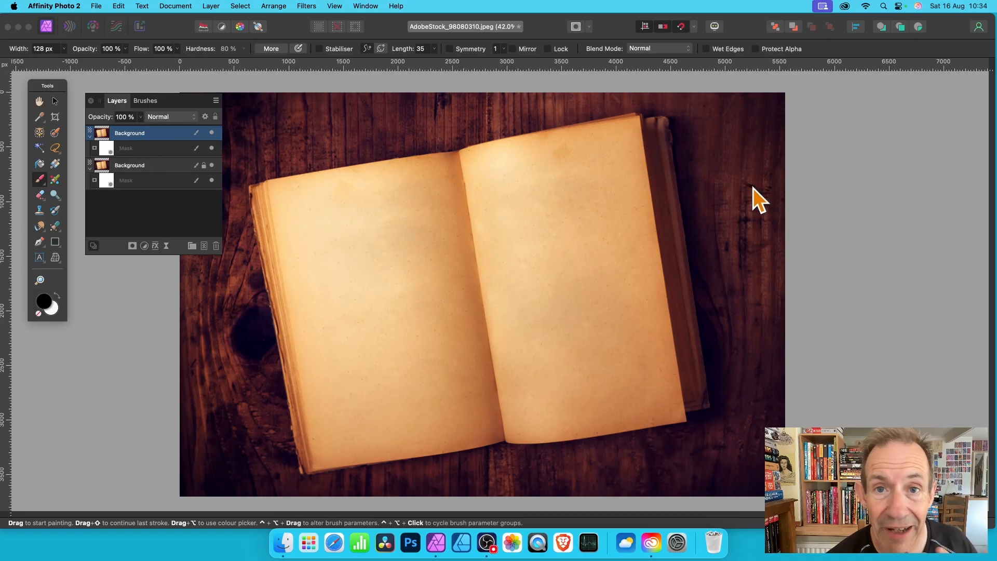
mouse_move(743, 187)
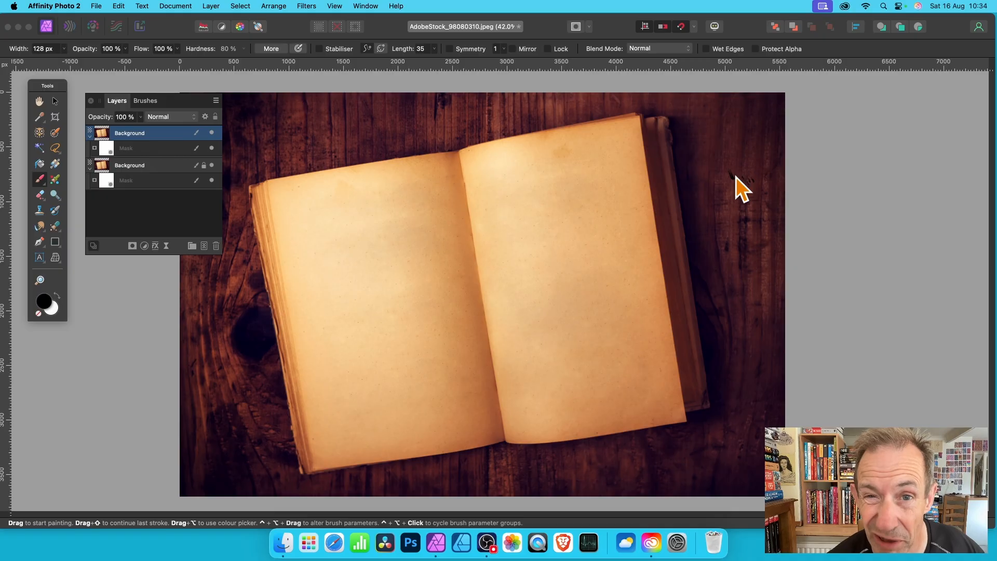
mouse_move(746, 188)
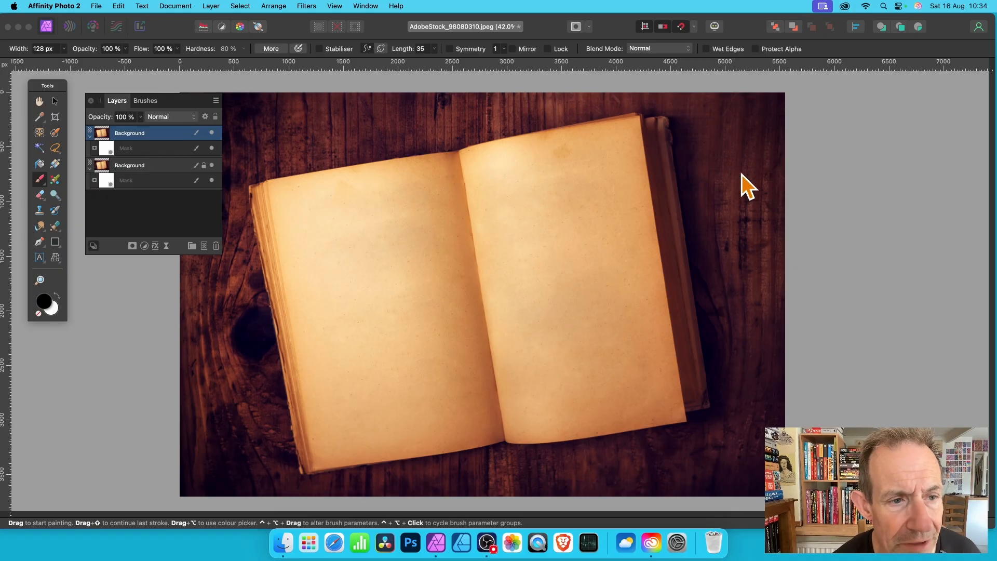
mouse_move(72, 222)
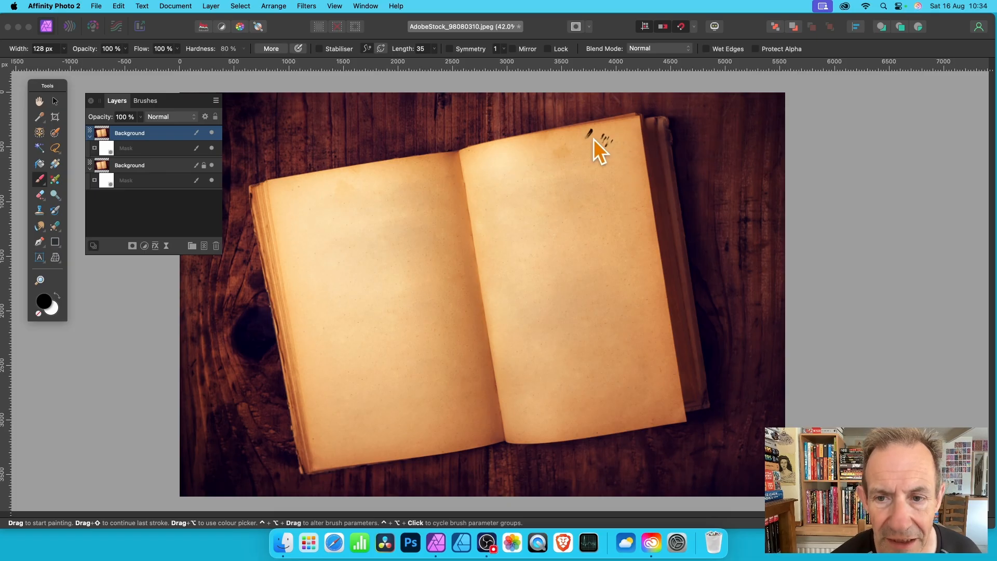
Paint a textured stroke over the right page into the copy's mask and select that mask.
drag(594, 134, 581, 291)
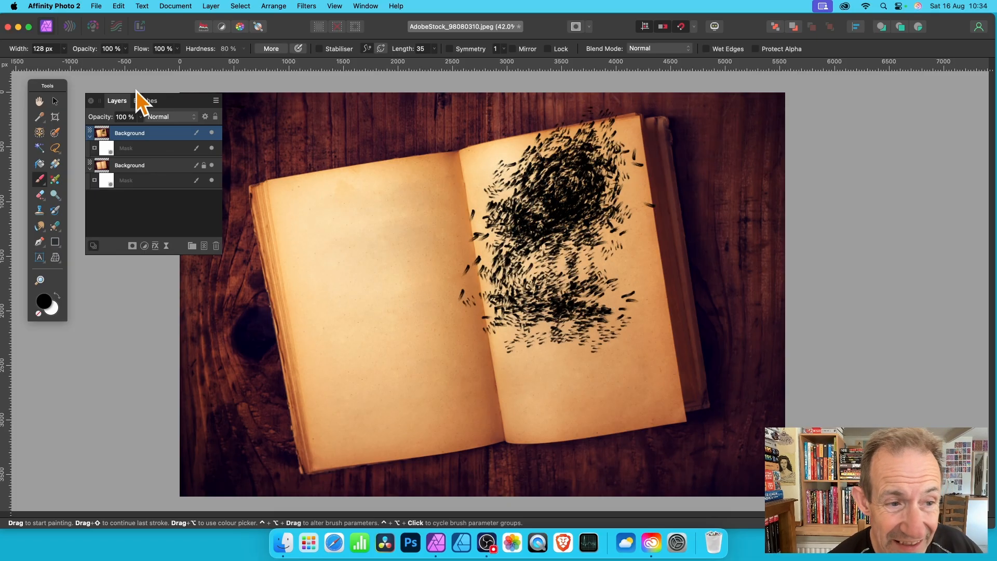
mouse_move(193, 168)
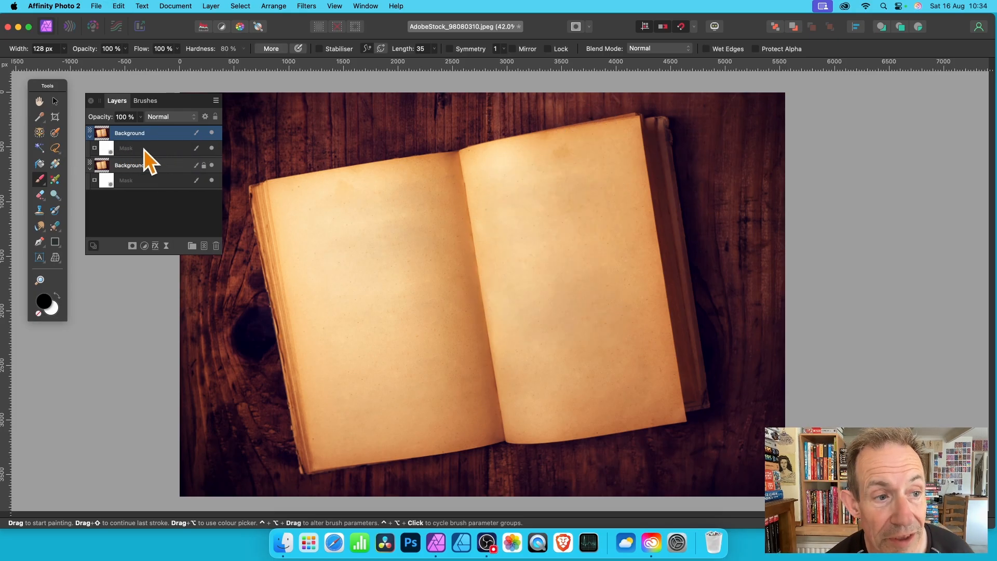
click(146, 148)
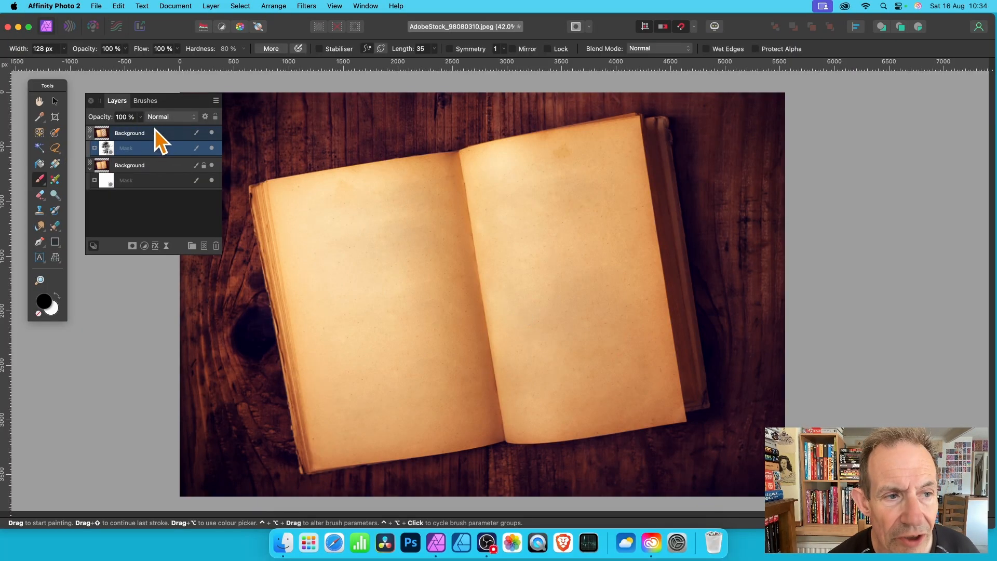
Apply a Bevel/Emboss layer effect to the copied layer with a 19.6 px radius, after trying 3D.
click(129, 133)
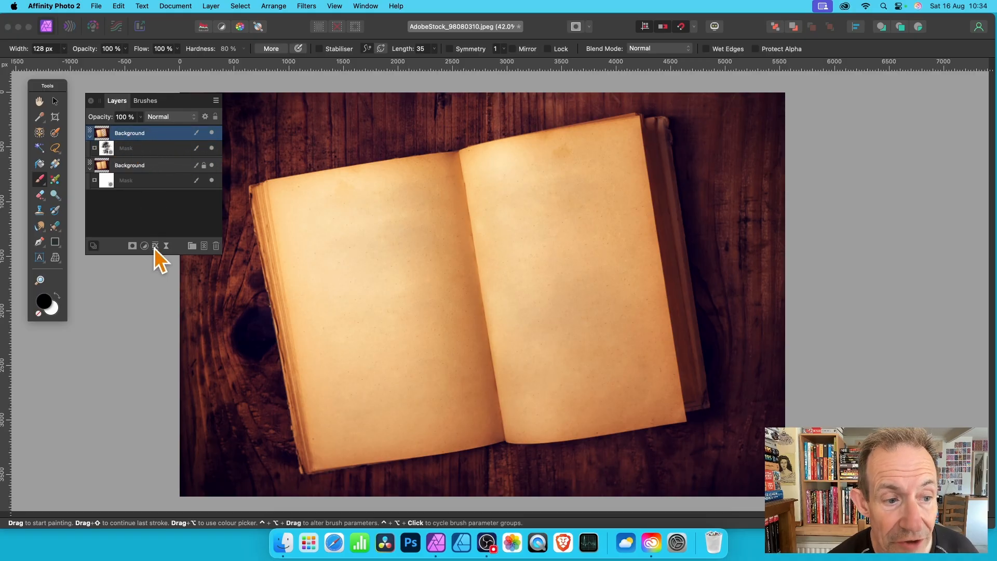
click(145, 245)
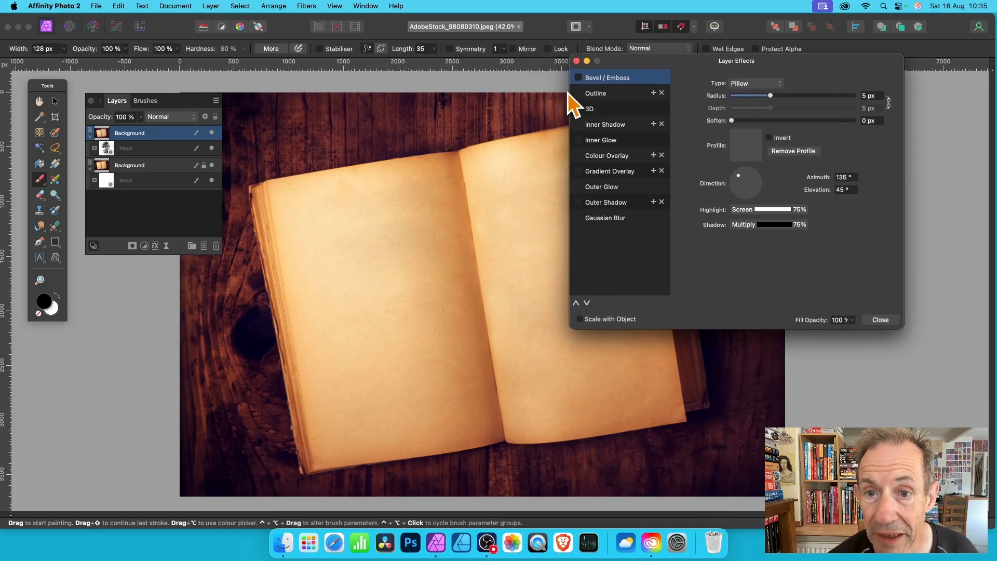
click(578, 77)
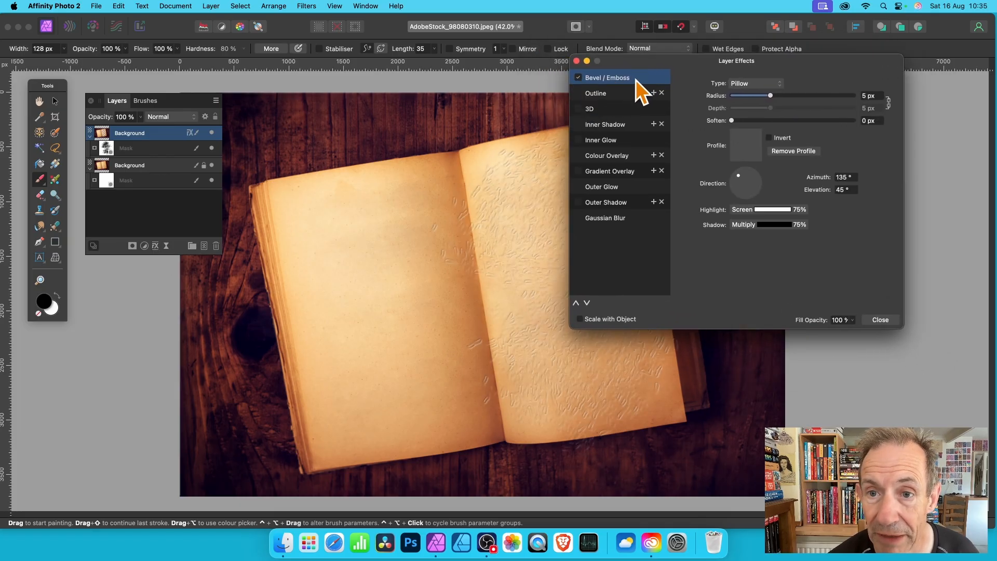
mouse_move(598, 117)
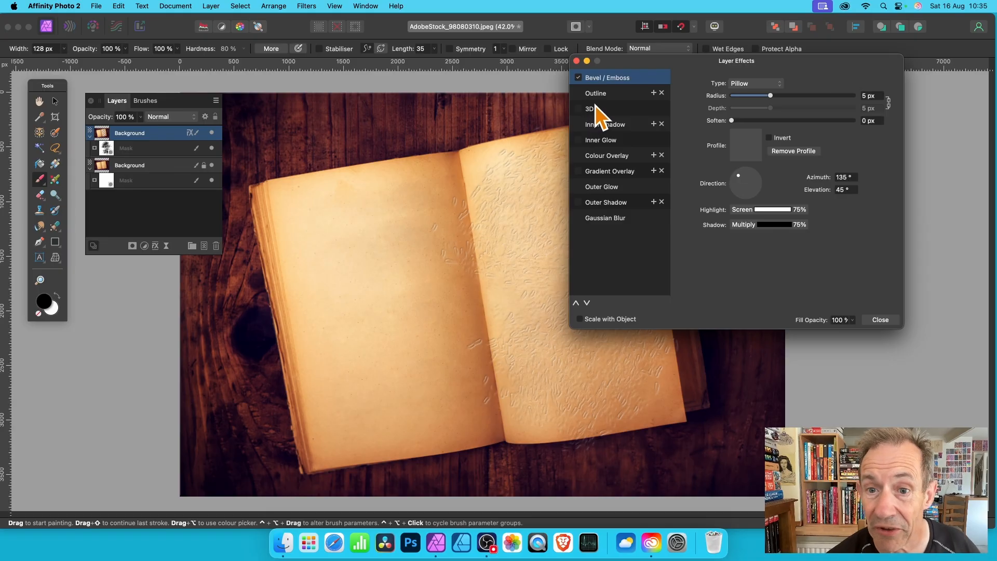
click(579, 108)
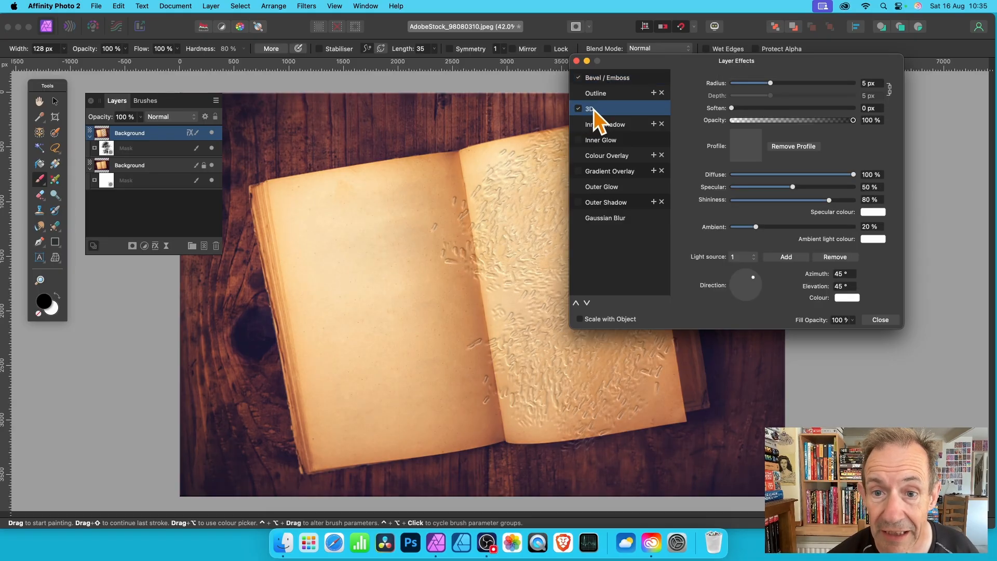
click(605, 76)
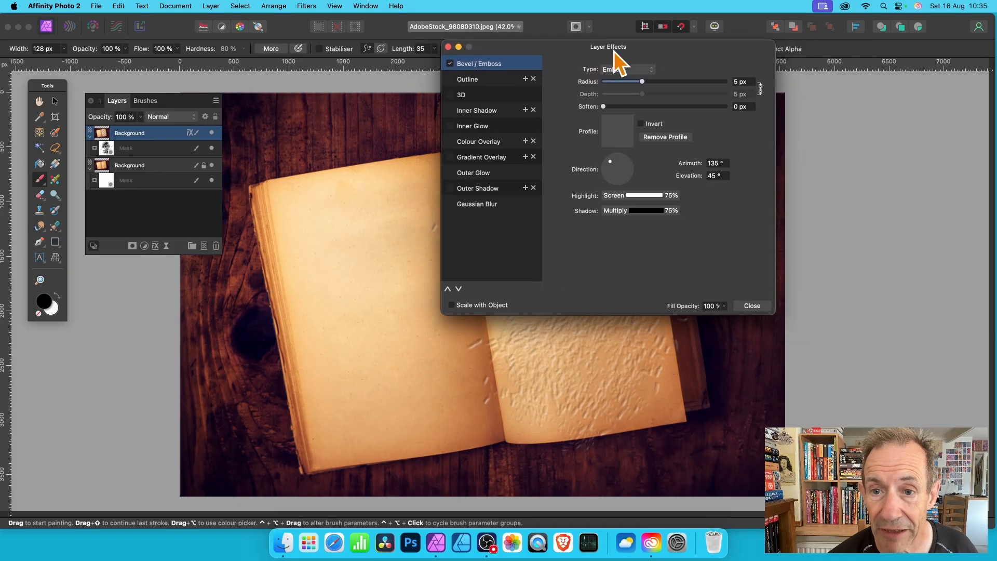
drag(642, 81, 707, 78)
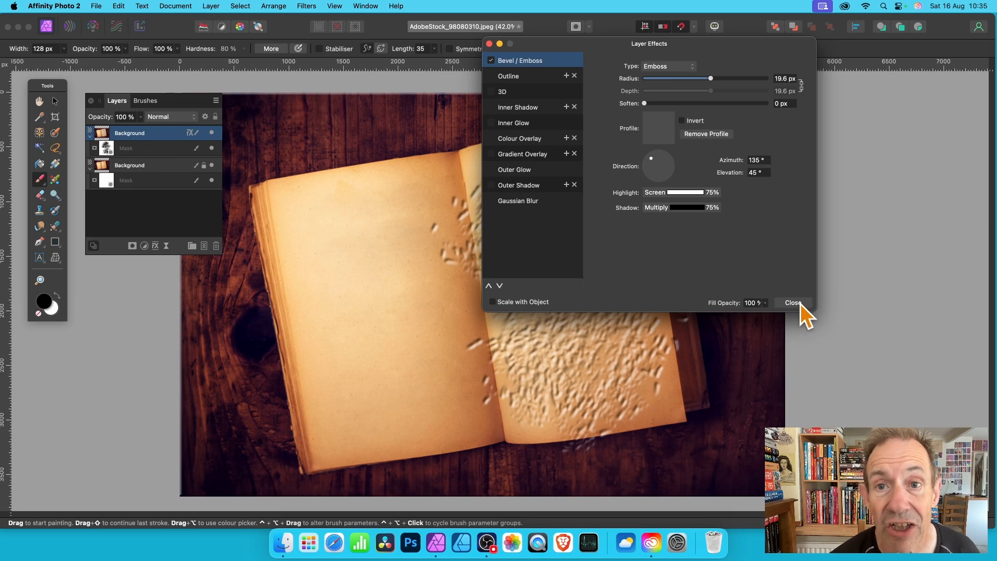
click(792, 303)
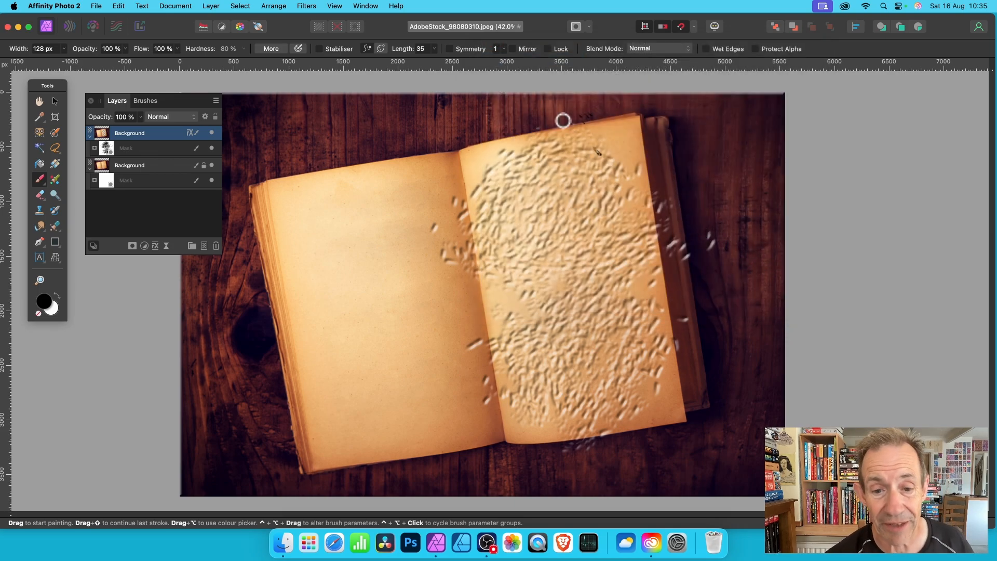
Paint Short Daubs texture into the top mask across the spine onto the left page and top edge.
click(126, 148)
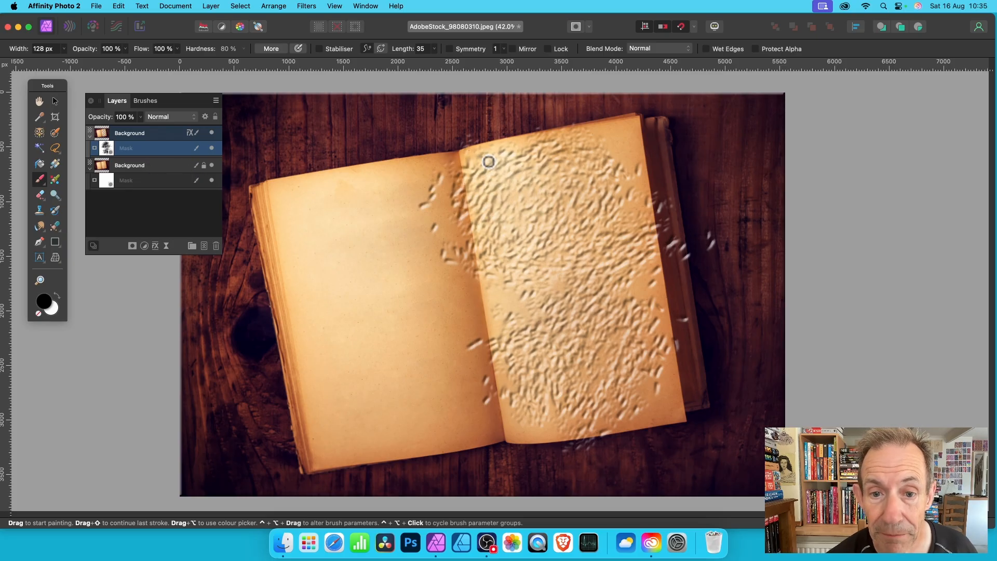
drag(488, 162, 404, 263)
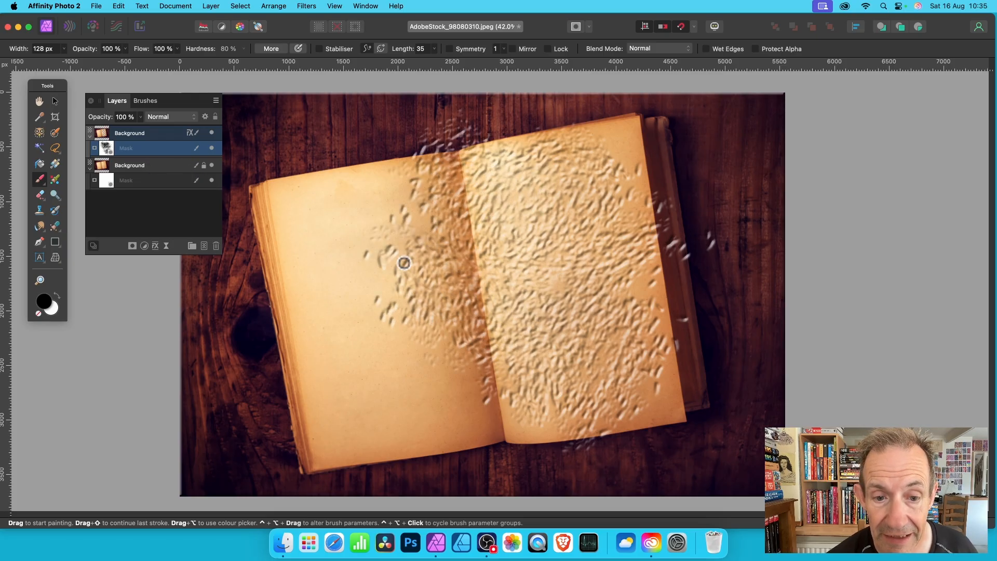
drag(404, 263, 624, 154)
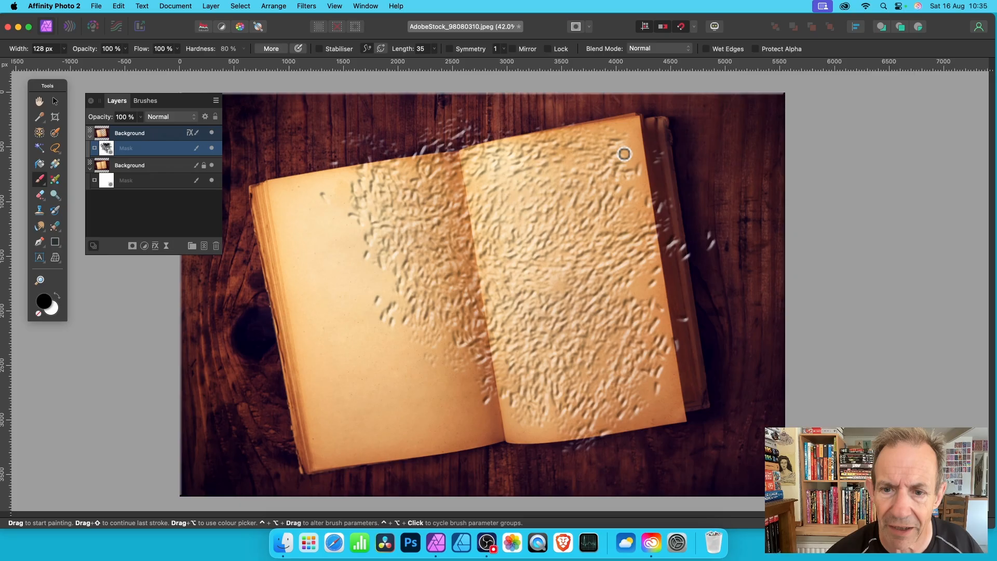
drag(624, 154, 523, 397)
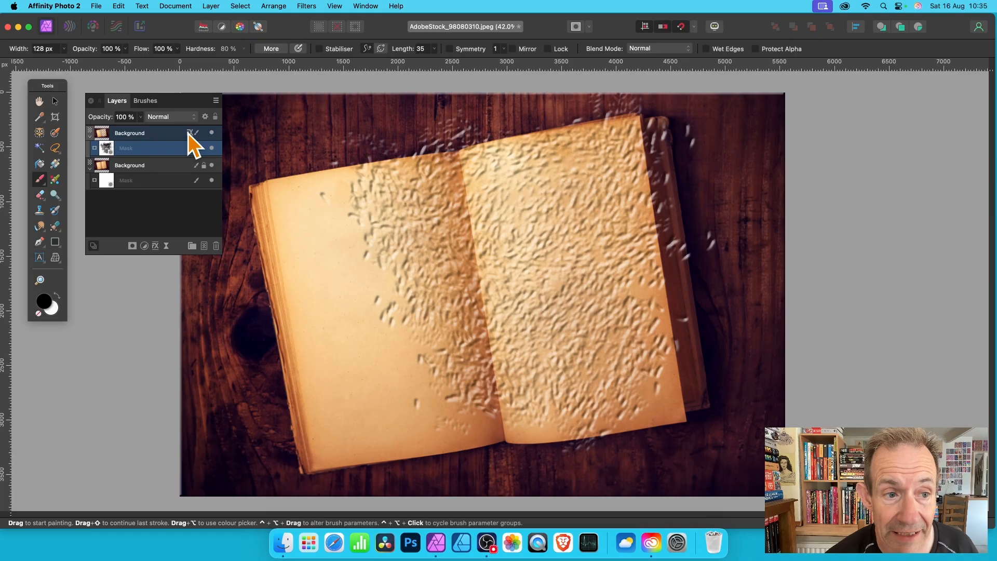
Reopen the emboss effect and try then remove a standard Profile curve.
click(191, 133)
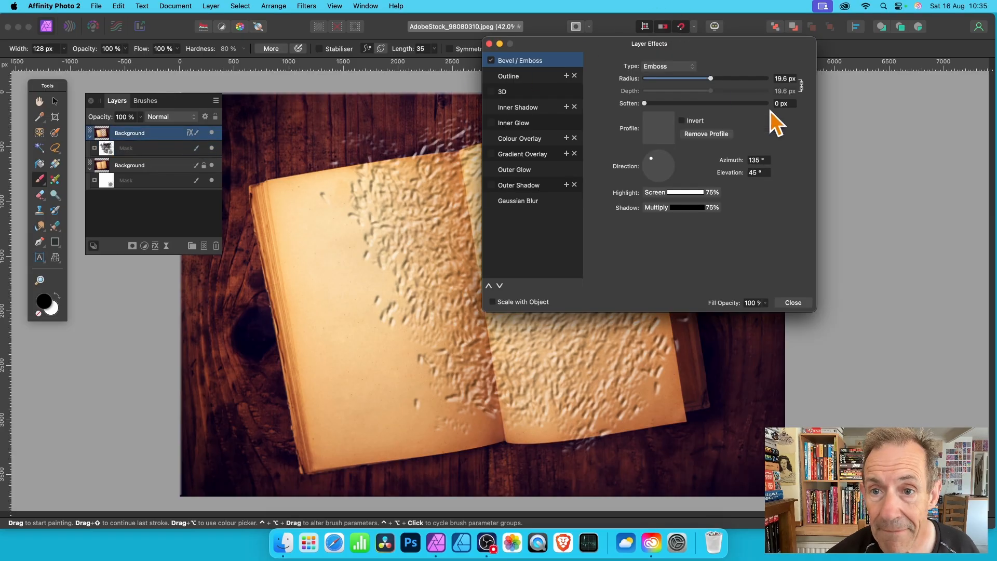
click(658, 128)
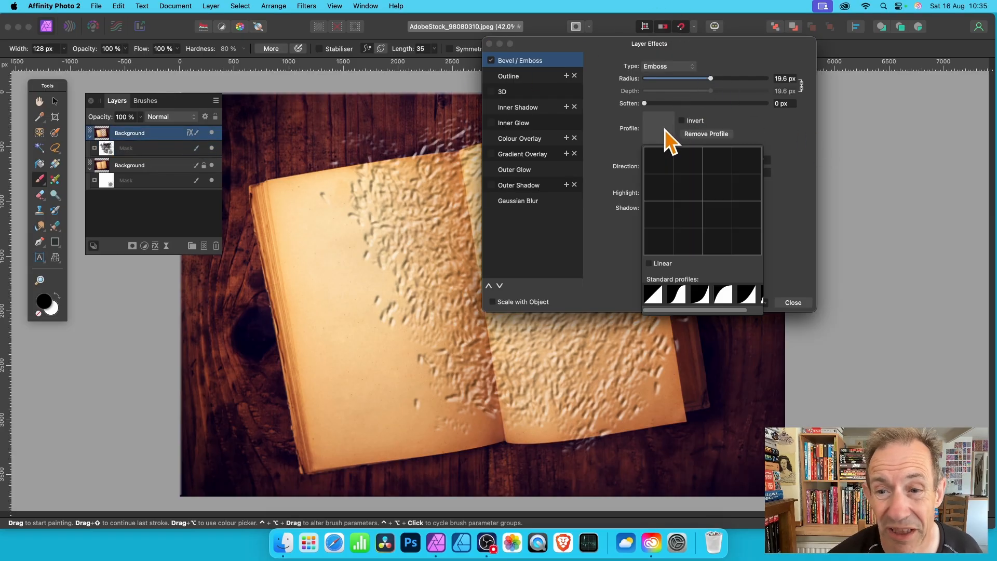
click(721, 293)
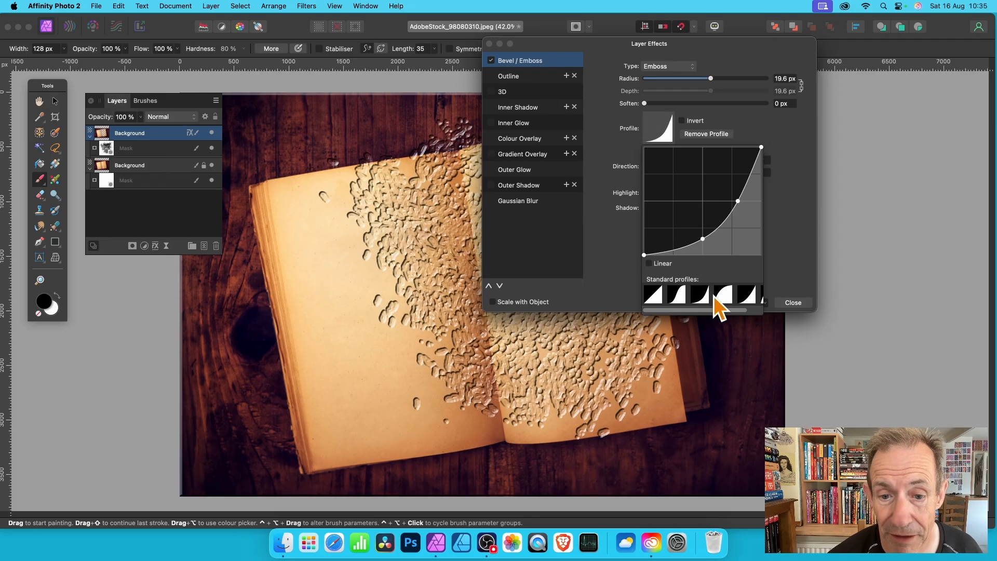
click(723, 294)
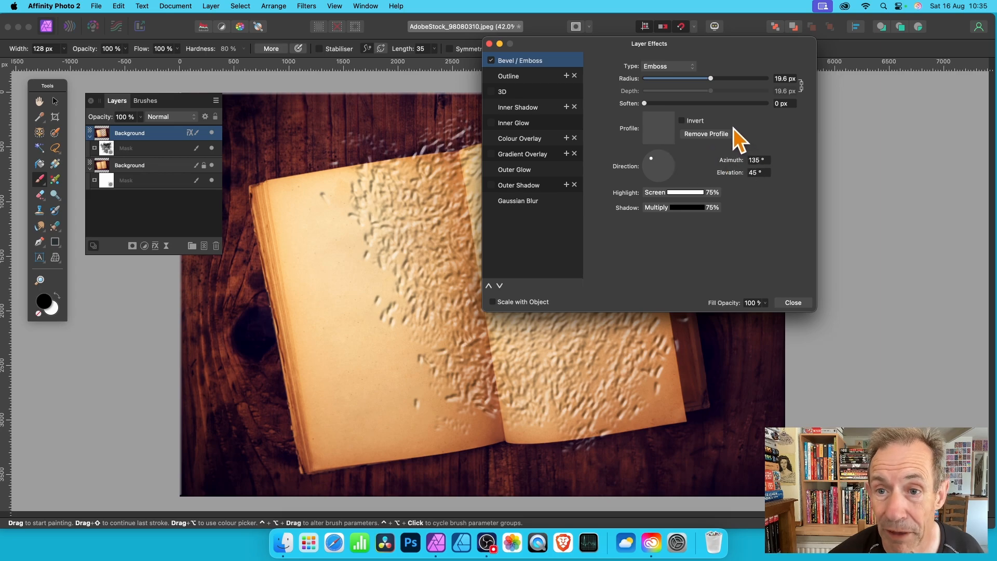
Raise the emboss radius to 26.4 px and shift the light to about 162° at 46° elevation.
drag(710, 77, 718, 78)
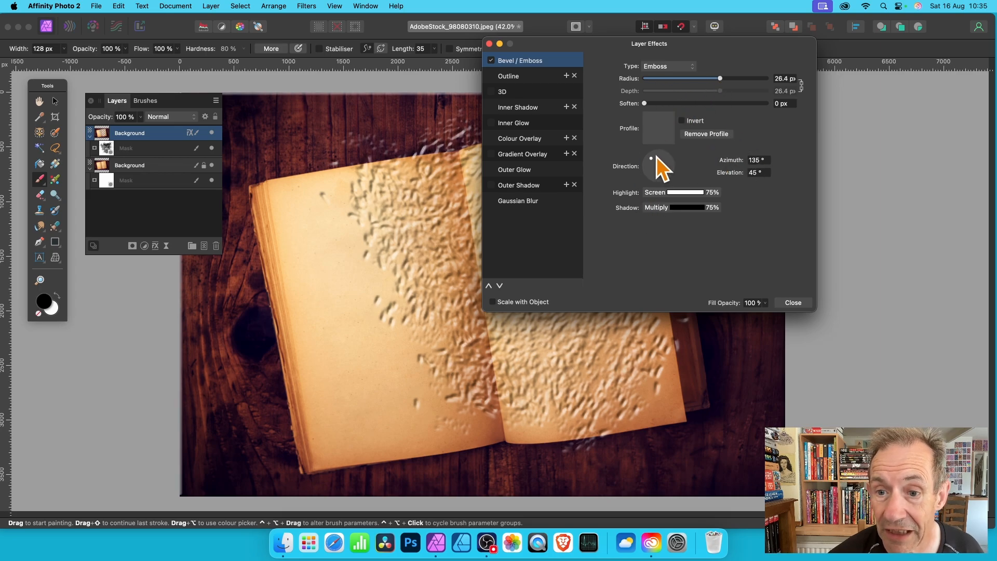
drag(650, 159, 656, 170)
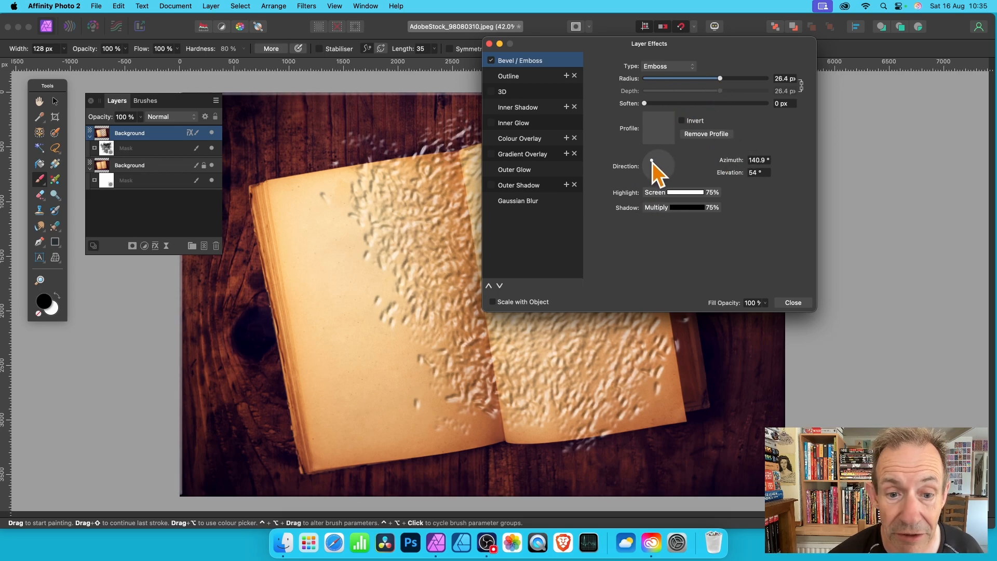
drag(659, 163, 650, 169)
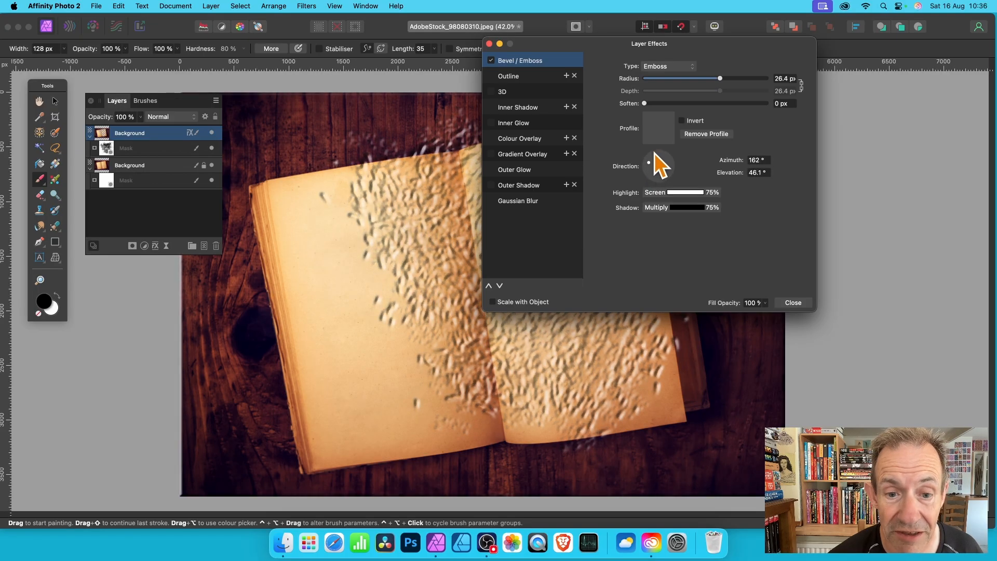
click(792, 302)
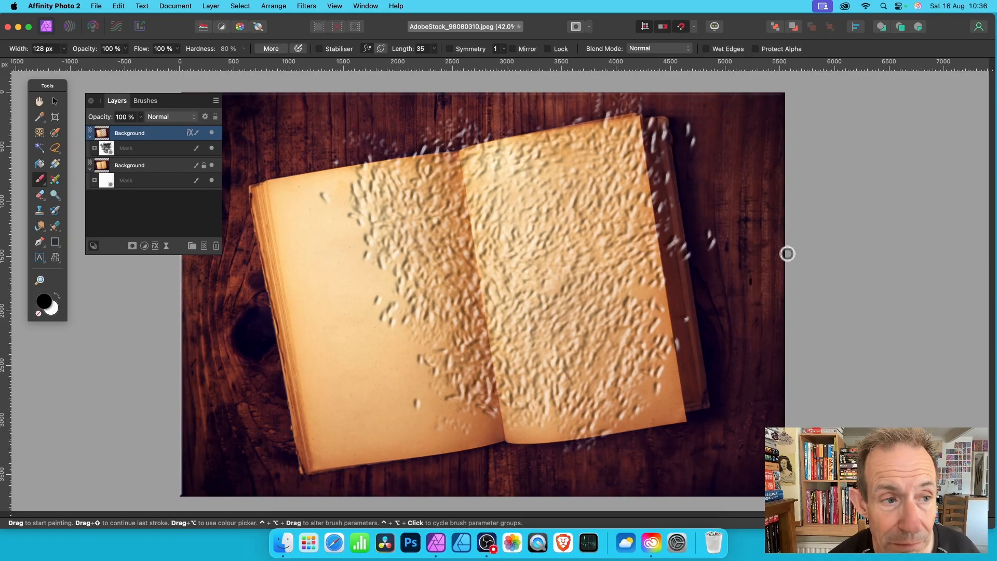
Open the Short Daubs 01 brush settings and review its Dynamics and texture pages.
click(146, 100)
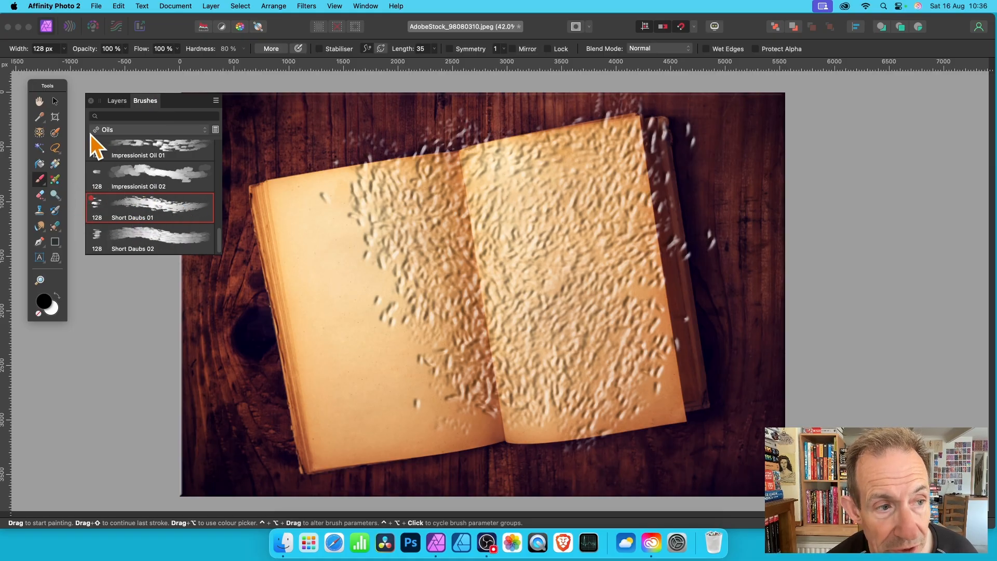
mouse_move(177, 139)
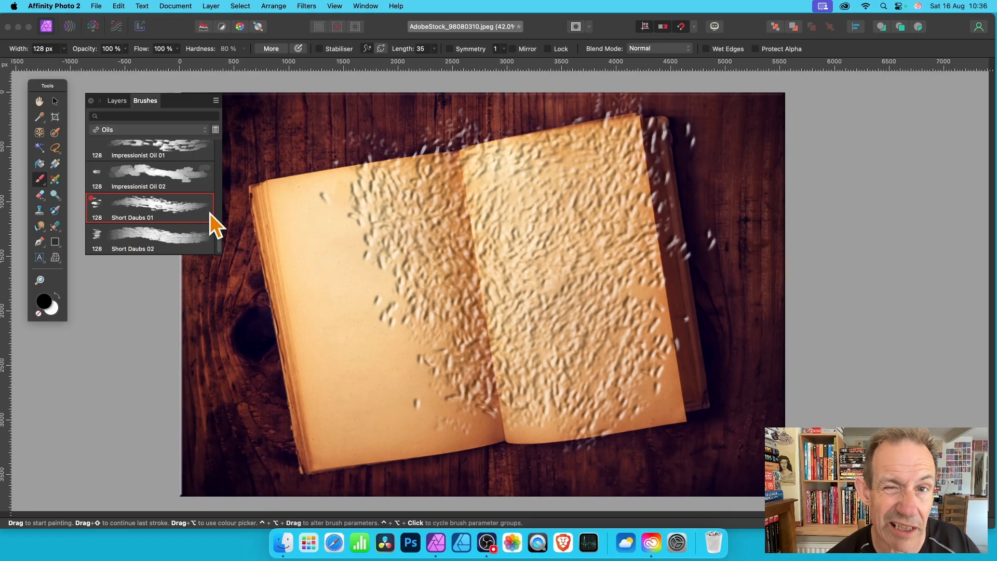
double_click(149, 207)
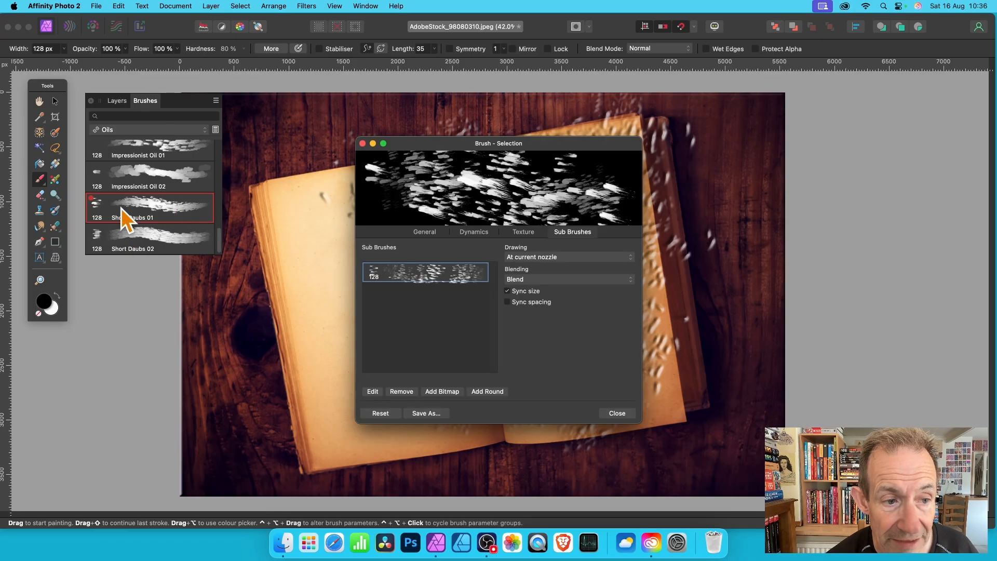
mouse_move(483, 255)
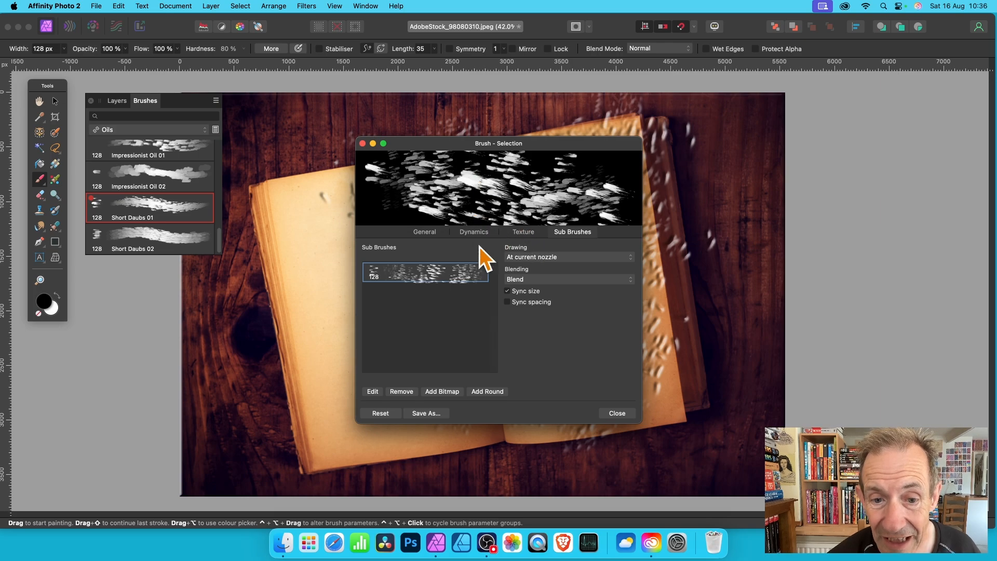
click(473, 232)
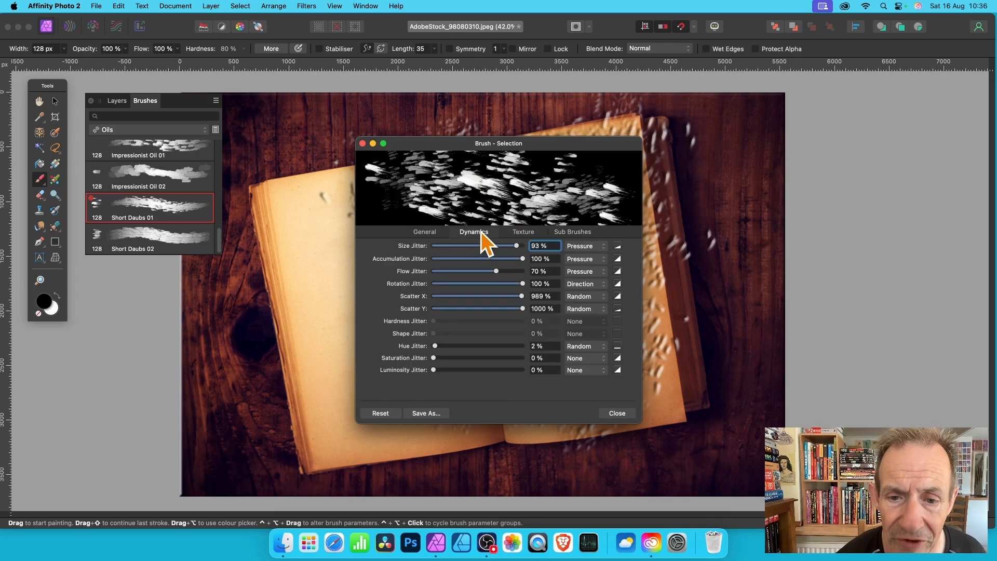
mouse_move(461, 245)
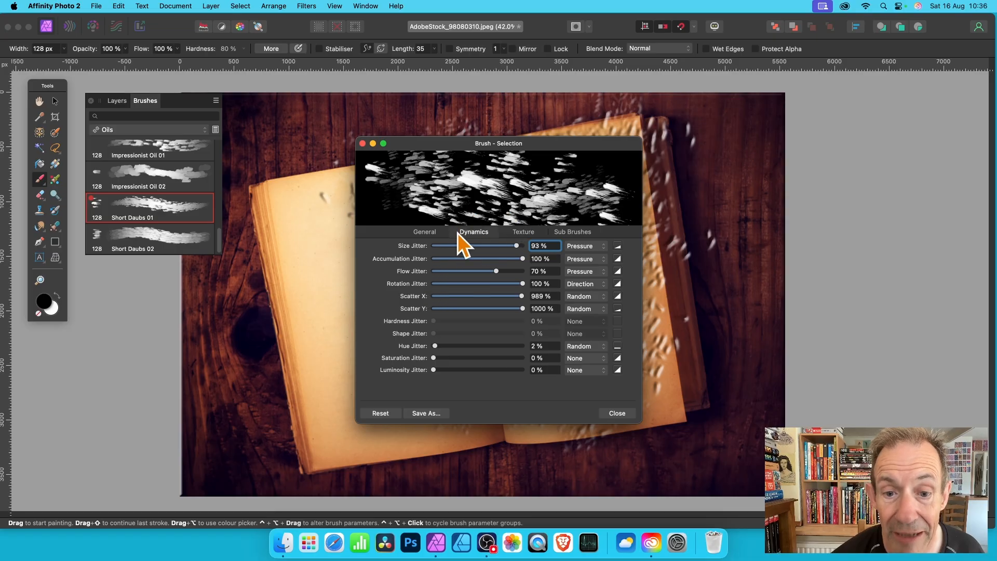
mouse_move(471, 312)
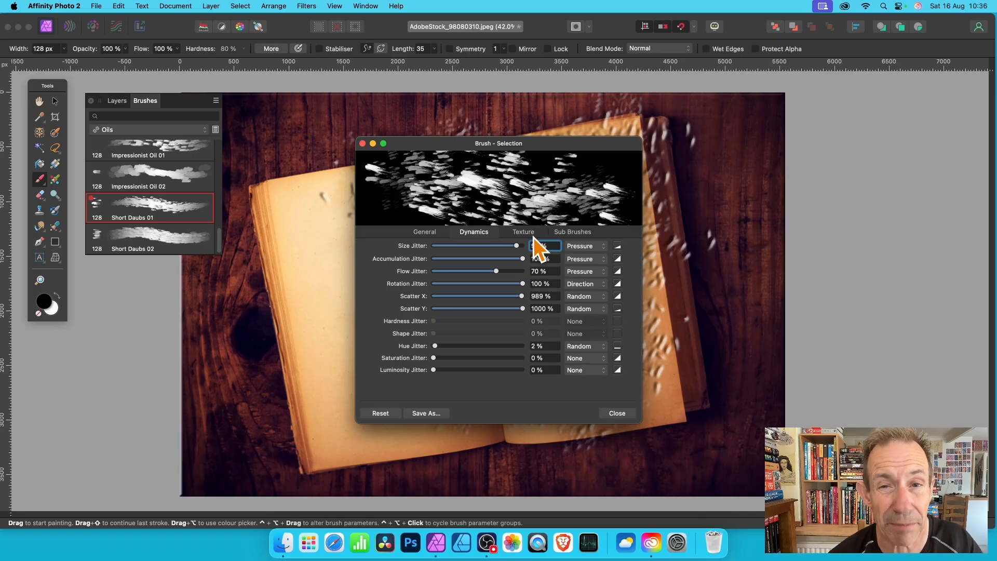
click(523, 232)
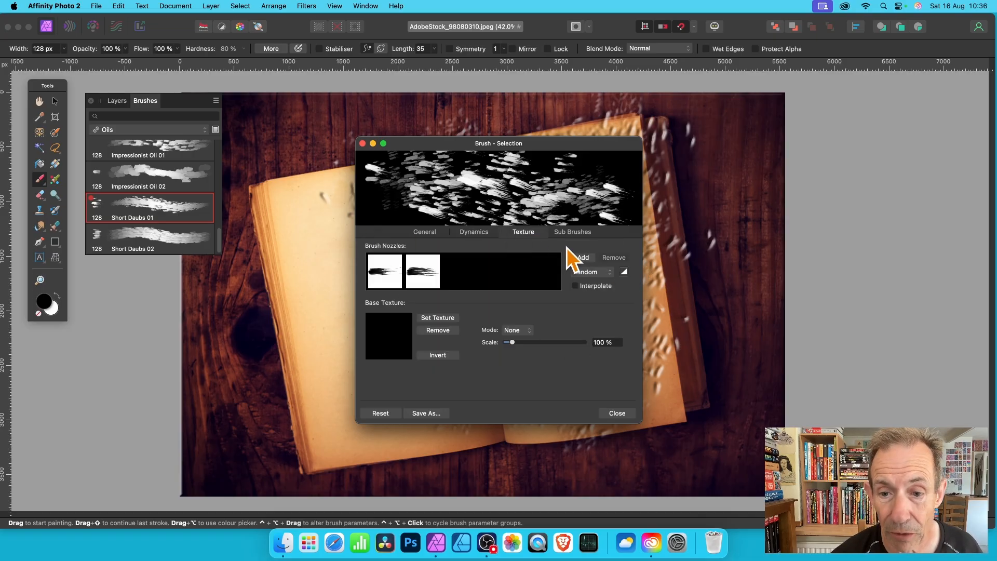
click(571, 231)
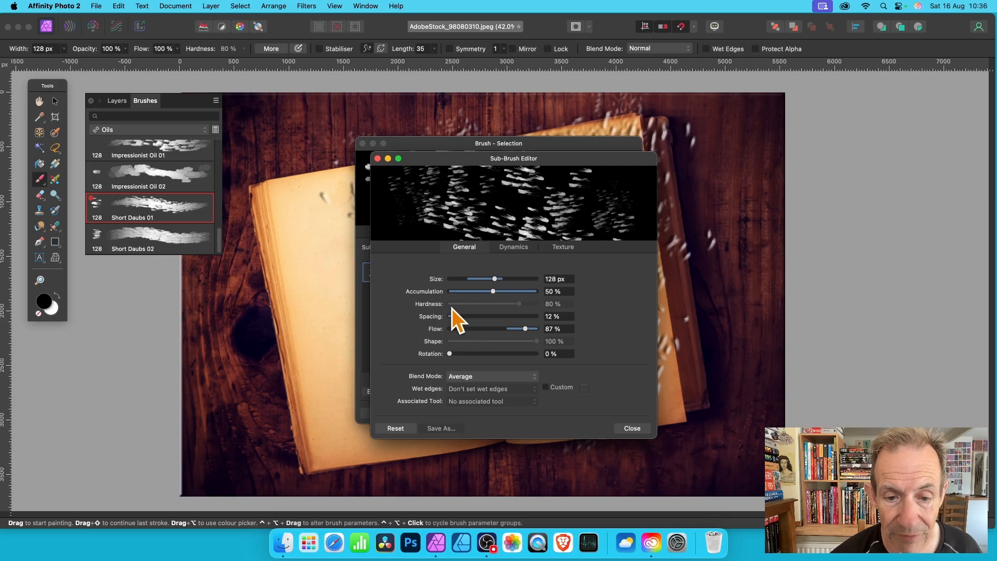
Raise the sub-brush jitter (size, flow, scatter, 2% hue), then close the brush settings.
click(511, 247)
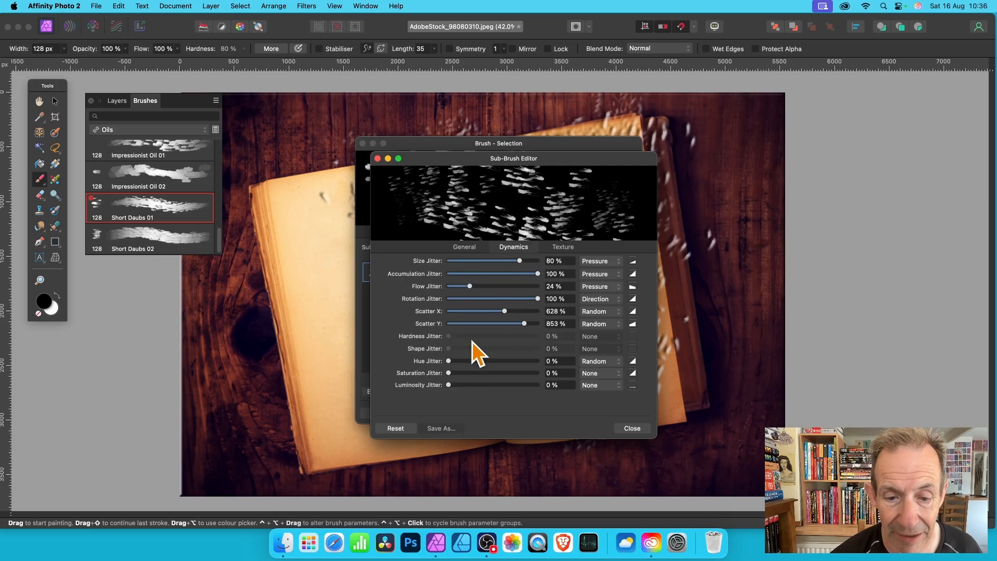
drag(504, 310, 513, 311)
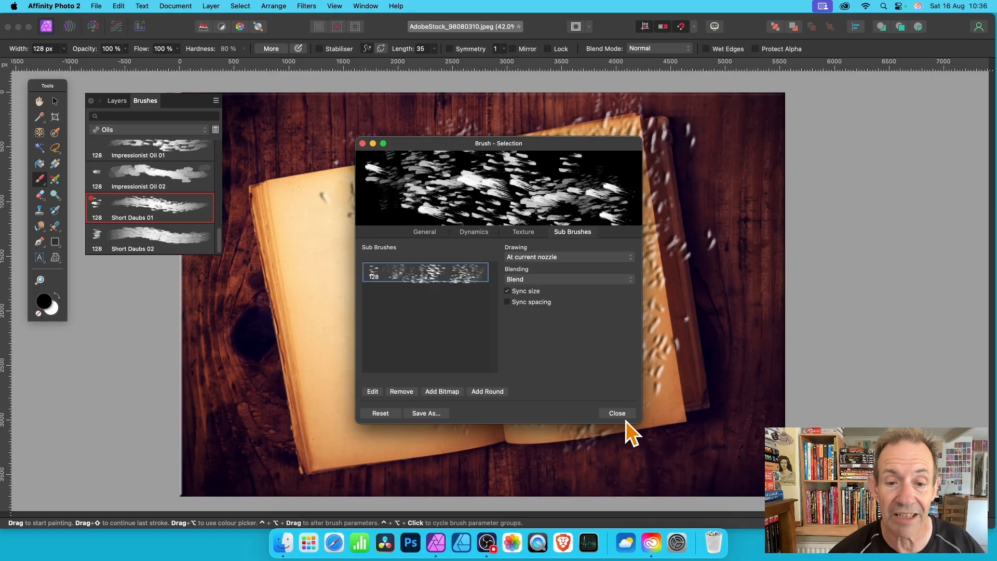
click(474, 231)
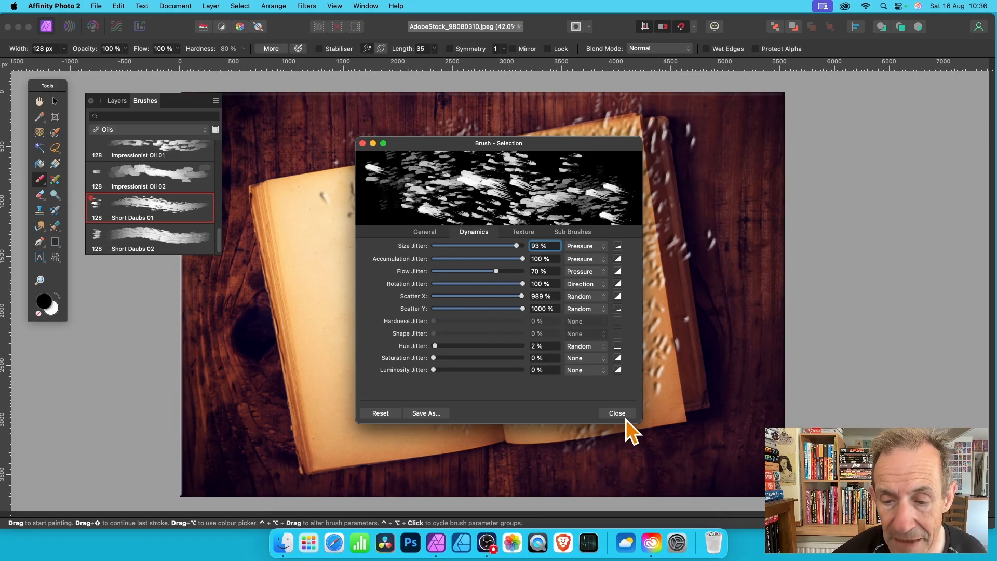
click(616, 412)
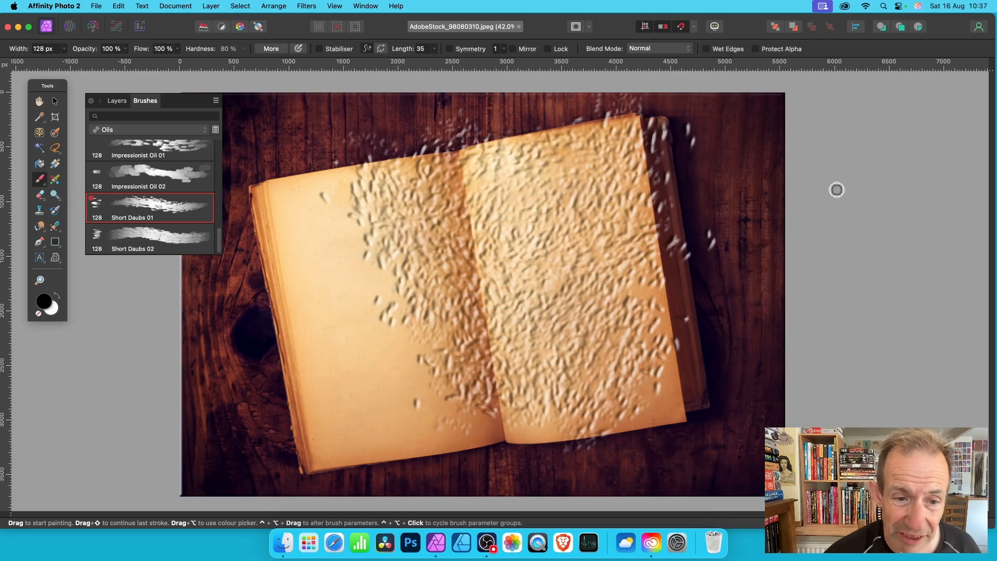
mouse_move(670, 144)
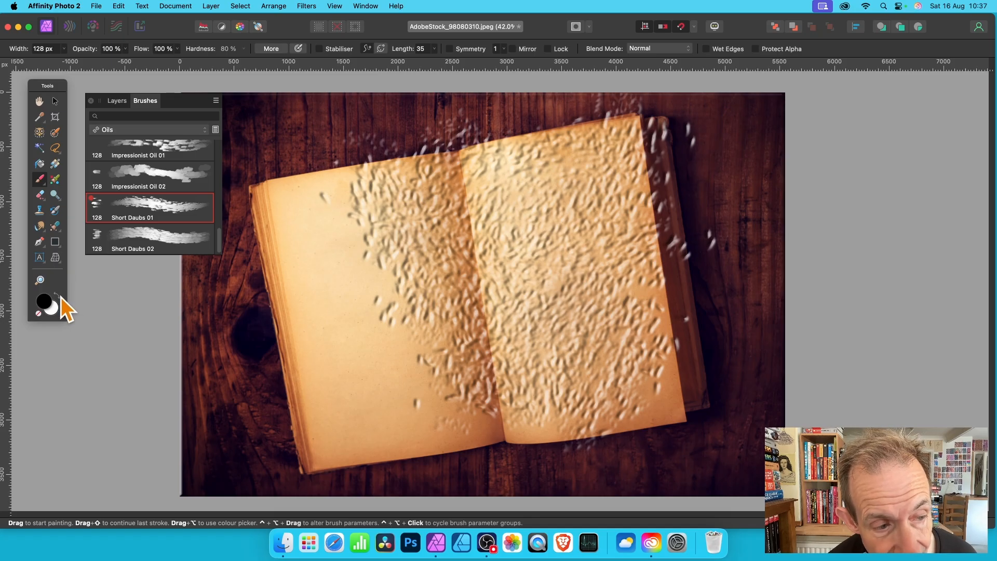
Swap the colours so white paints, and return to the layer stack.
click(43, 297)
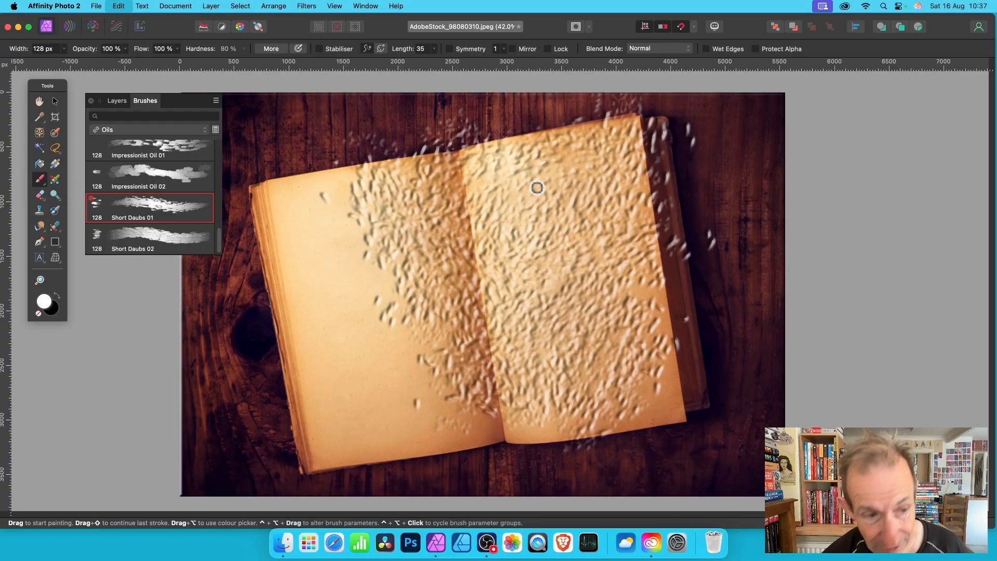
click(116, 100)
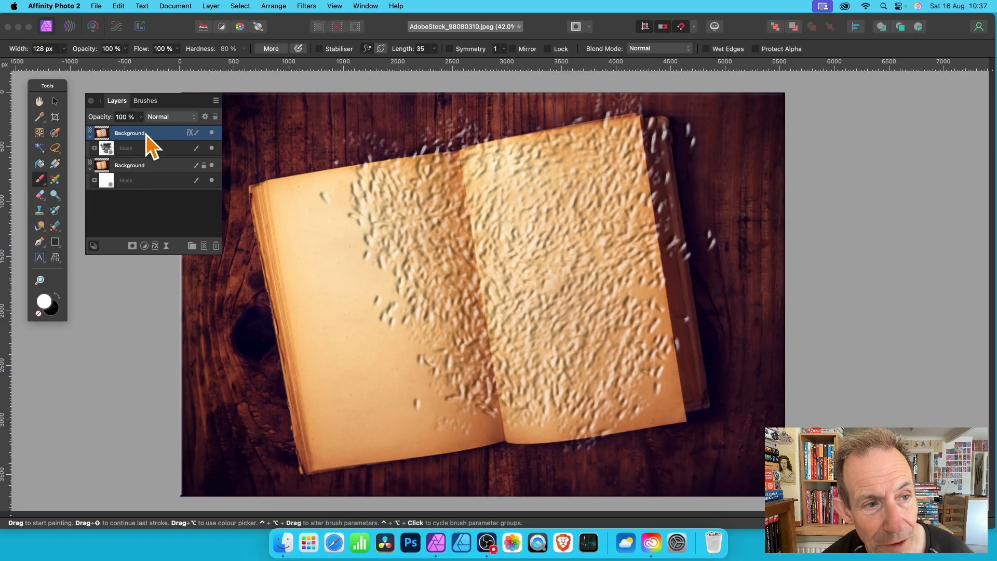
Target the upper Background layer's mask for painting white daub texture on the right page.
click(126, 147)
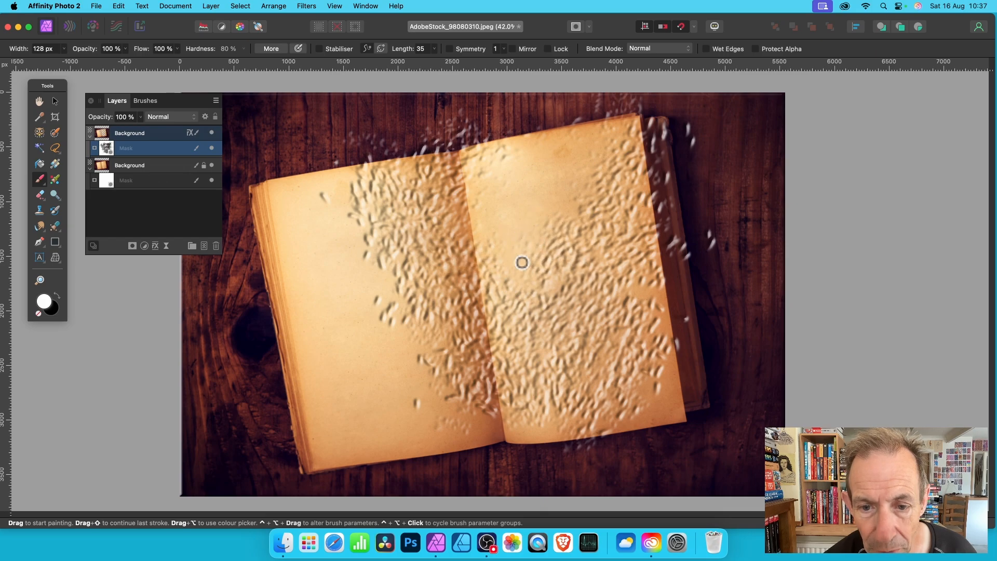
mouse_move(551, 232)
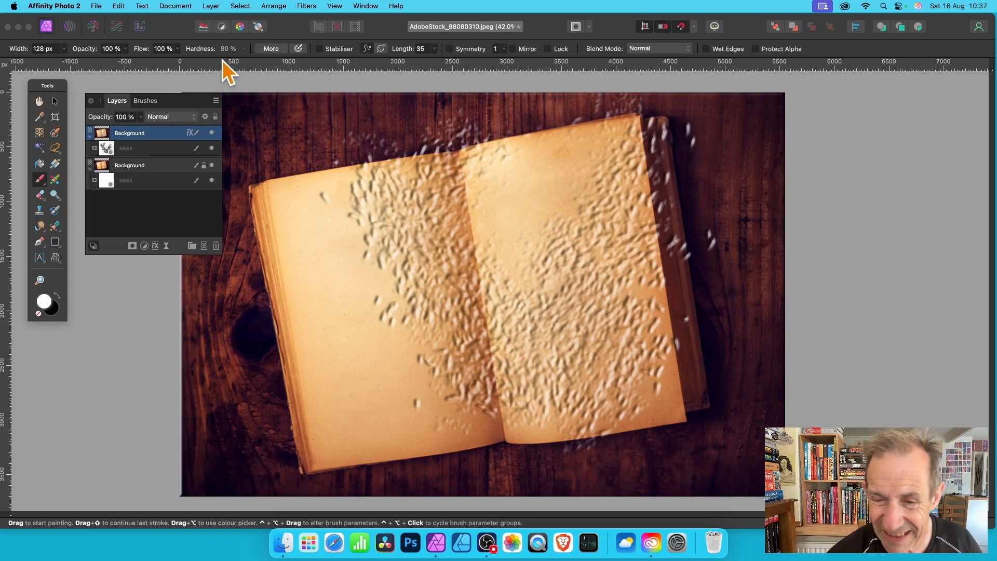
mouse_move(683, 69)
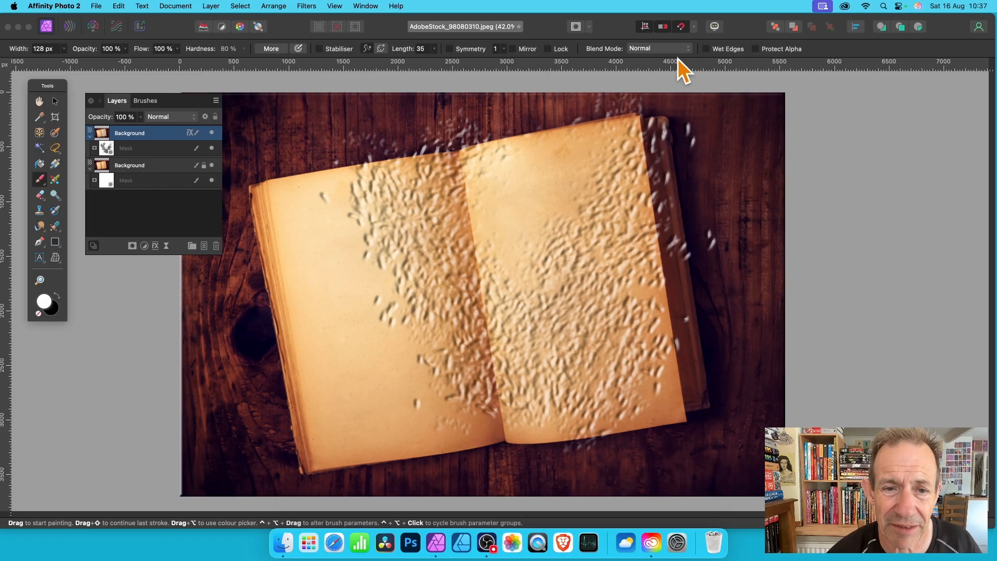
Merge Visible into a new Pixel layer atop both masked Background layers.
click(211, 6)
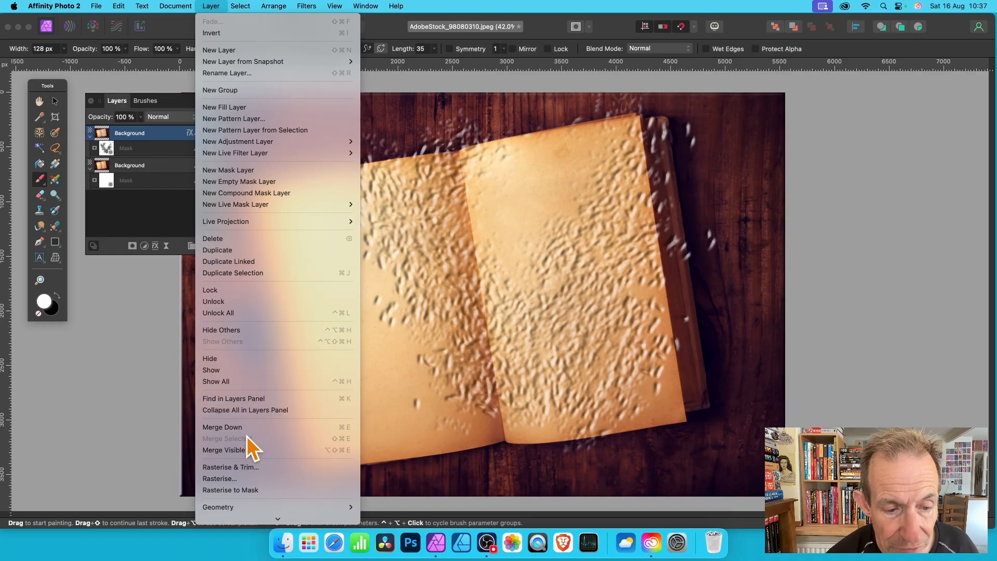
mouse_move(248, 450)
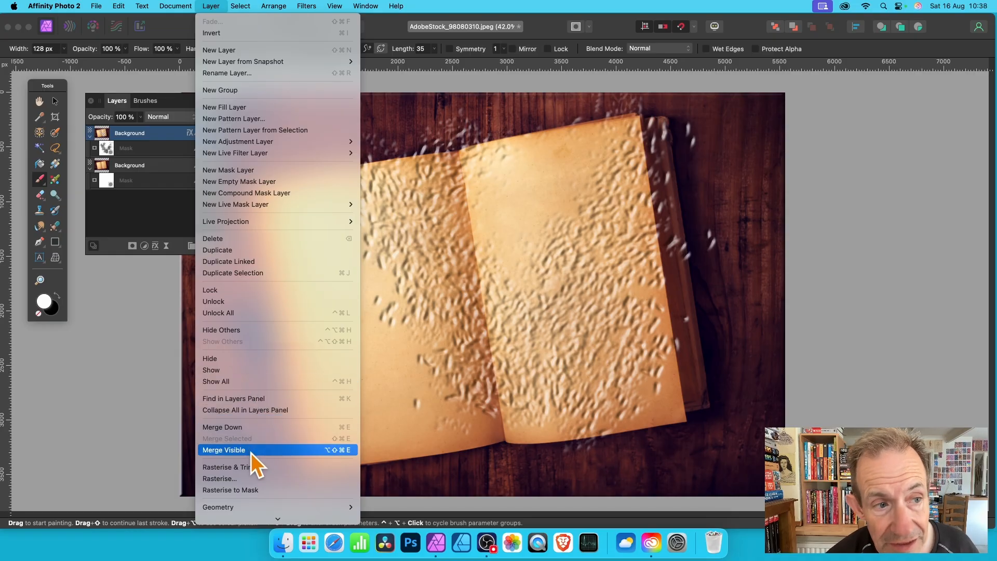
click(223, 449)
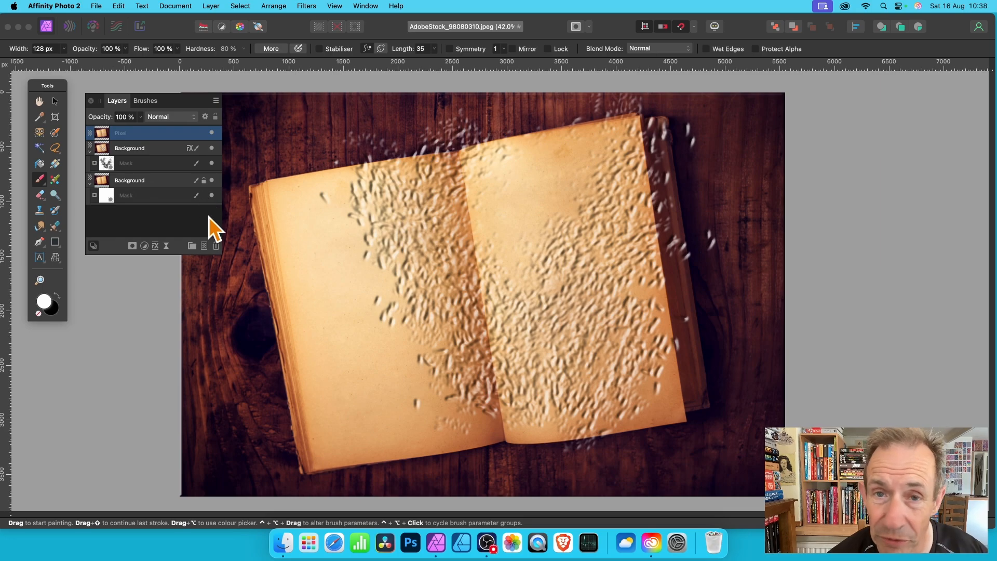
mouse_move(166, 141)
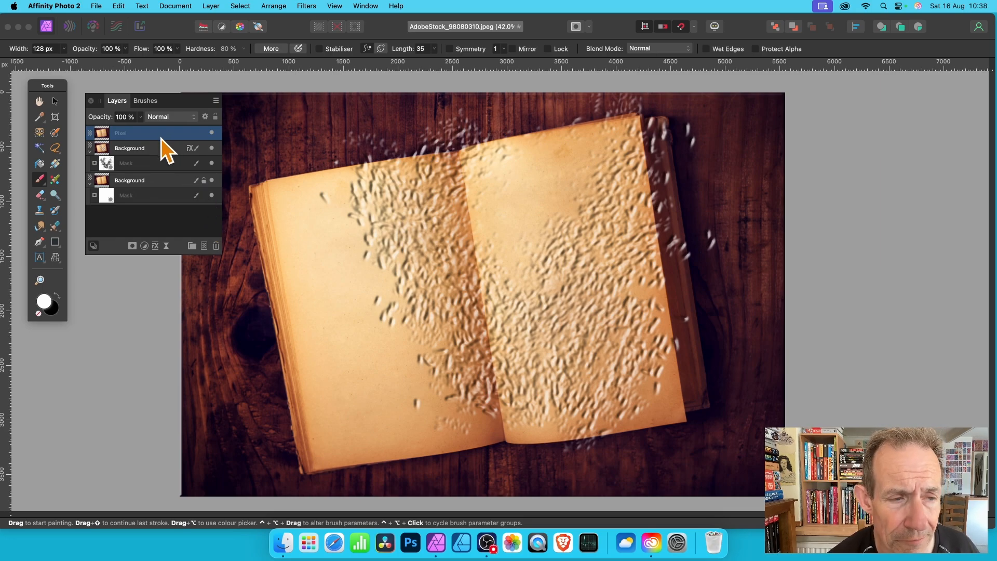
mouse_move(338, 416)
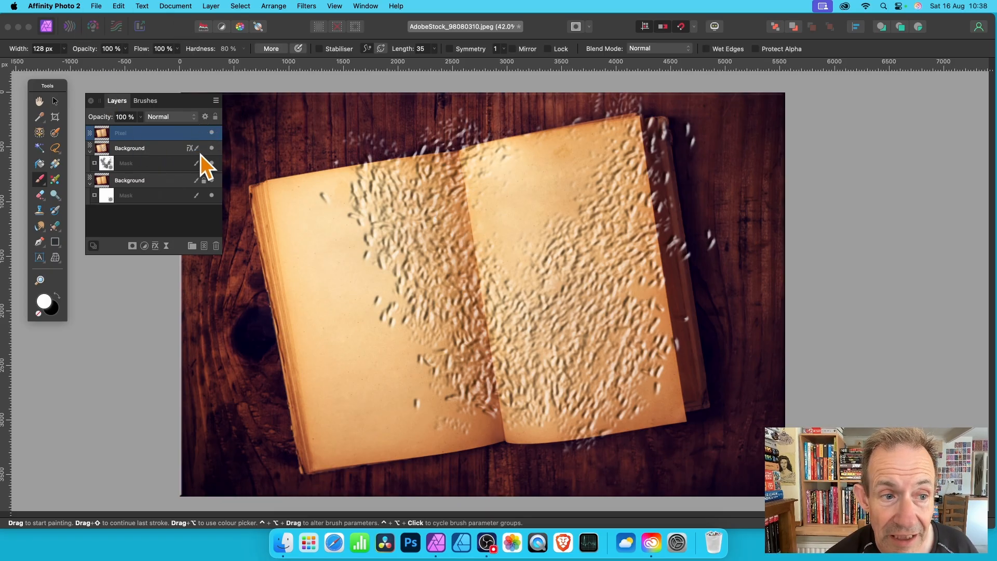
mouse_move(222, 153)
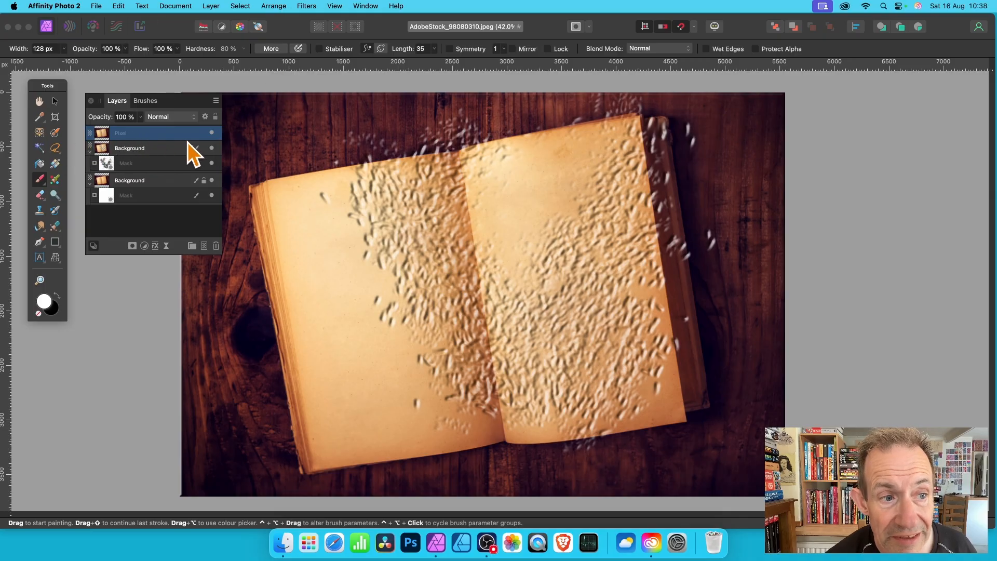
click(211, 6)
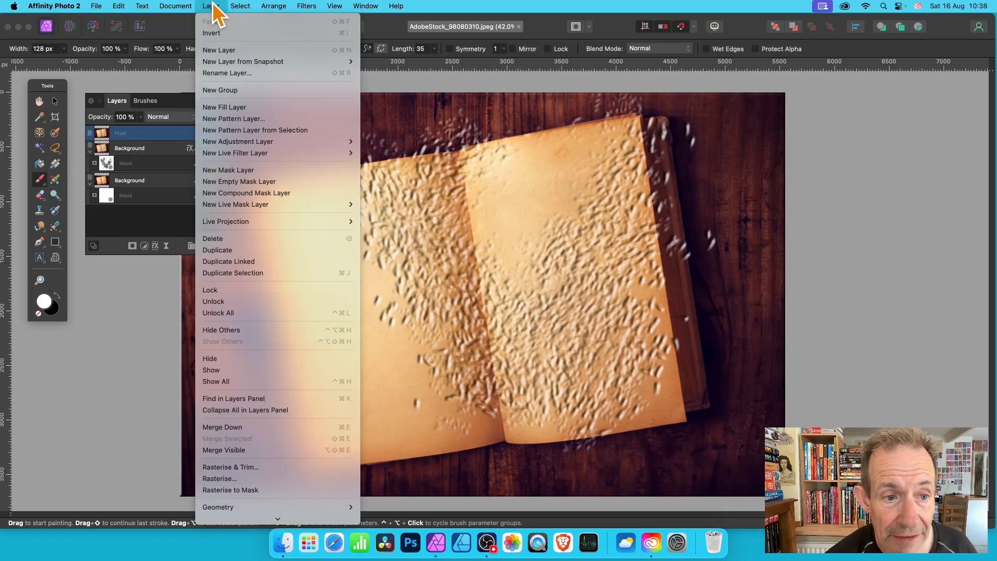
mouse_move(254, 170)
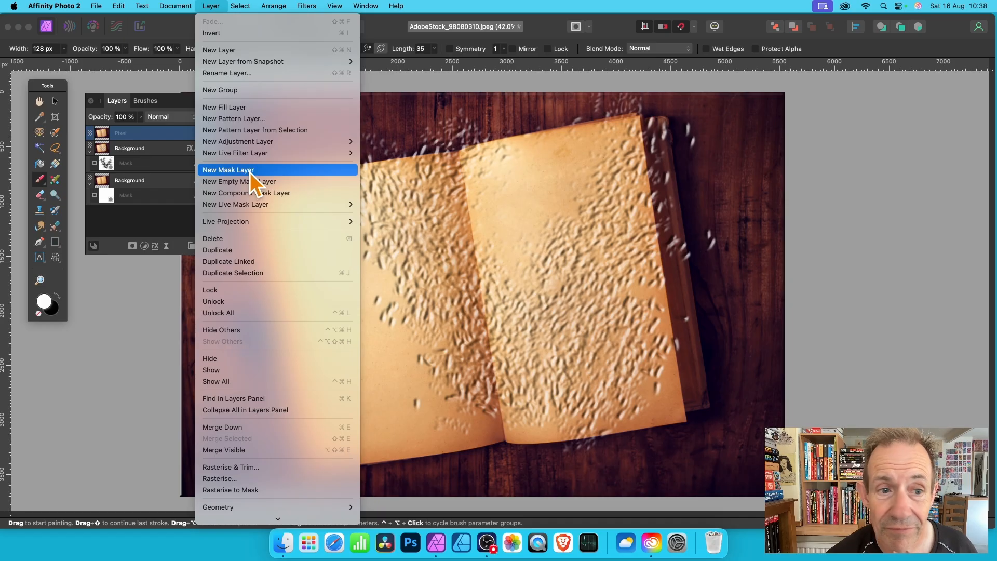
Add a mask to the merged Pixel layer, duplicate it, and bring up the copy's Layer Effects.
click(227, 170)
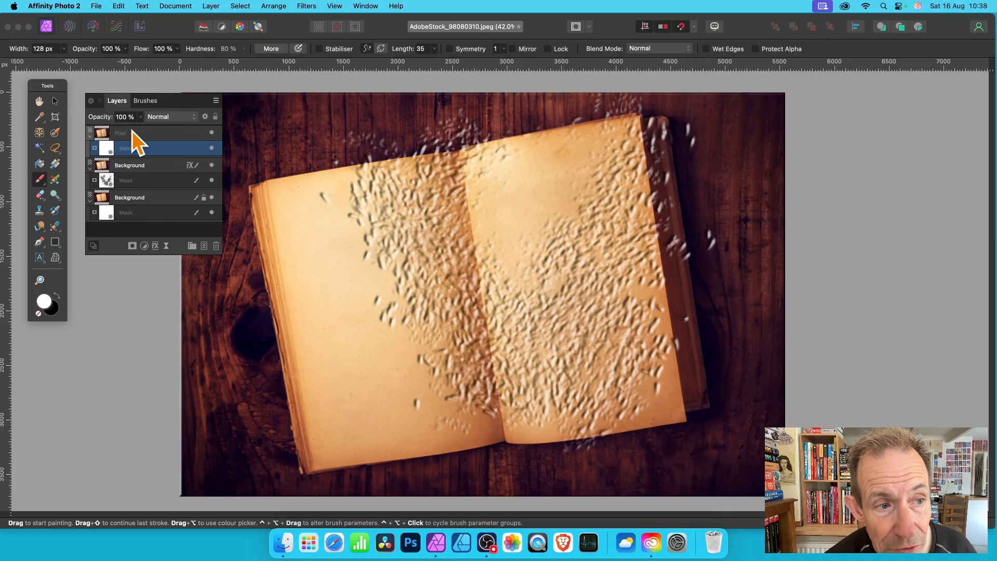
click(153, 133)
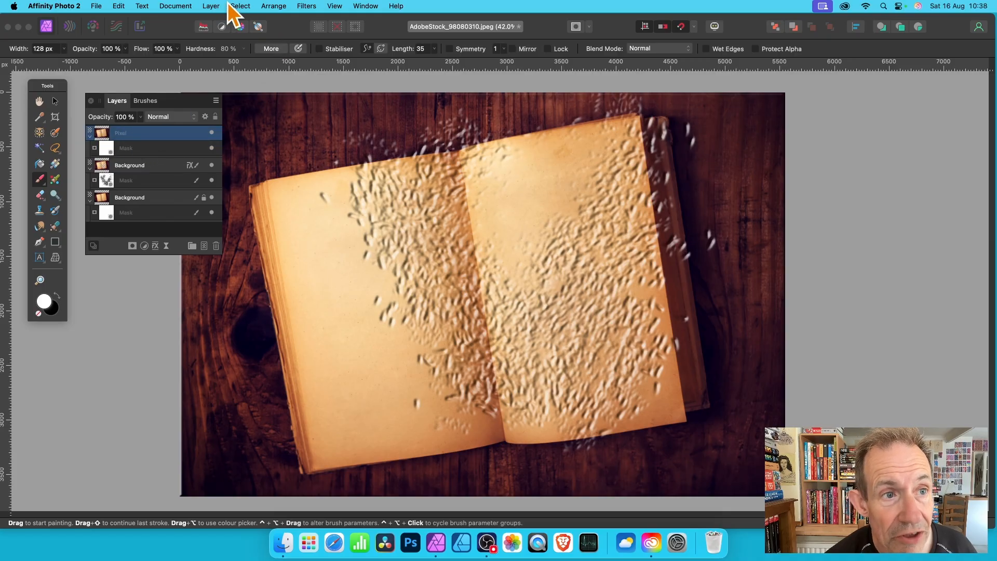
click(211, 6)
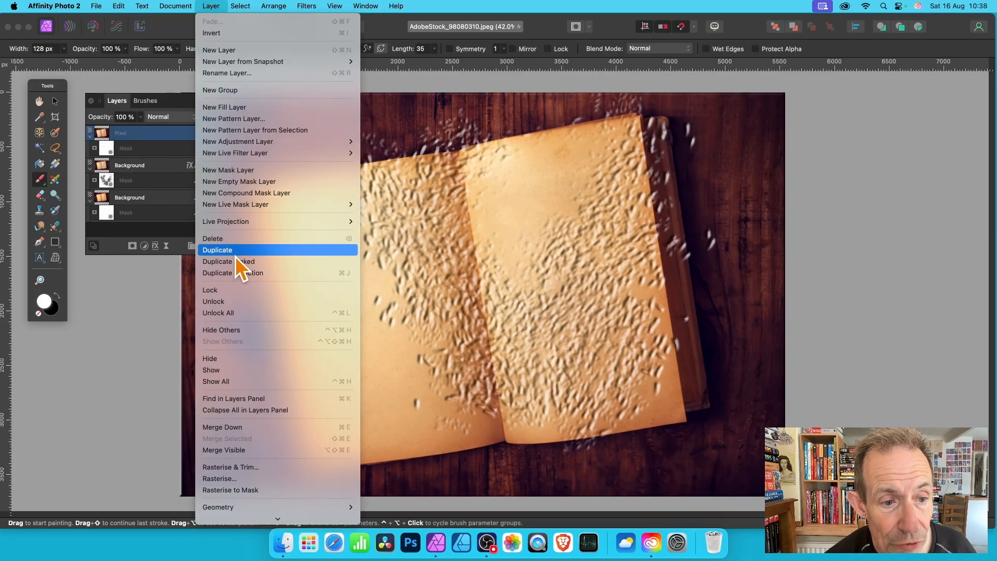
click(217, 250)
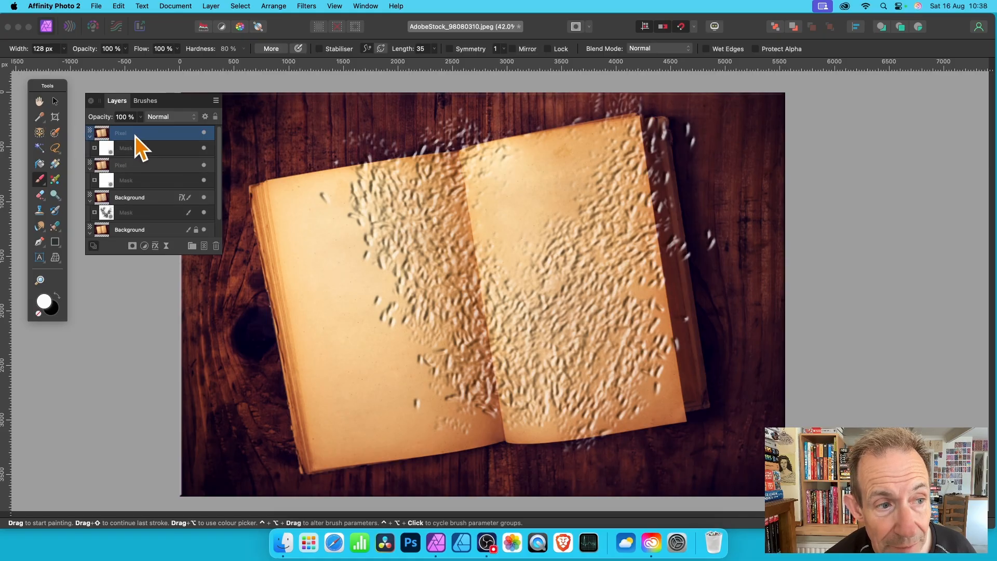
mouse_move(213, 219)
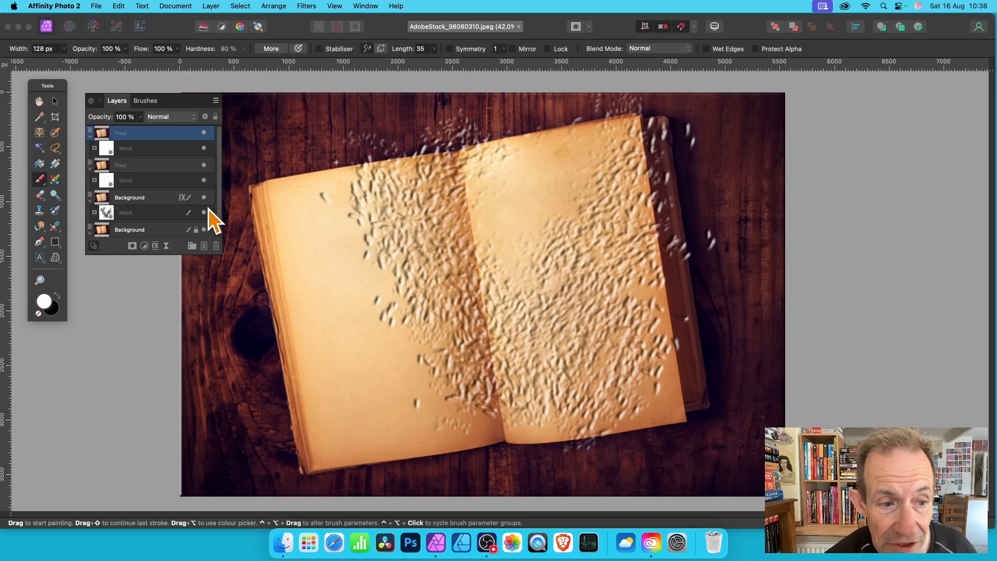
click(183, 198)
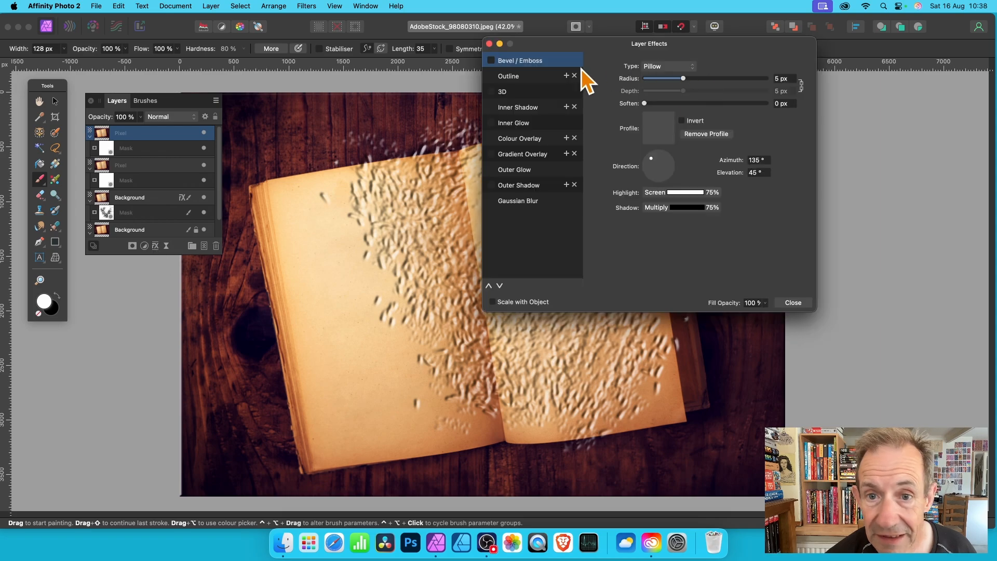
Enable Bevel/Emboss on the top copy with a 19.2 px radius and accept the settings.
click(491, 60)
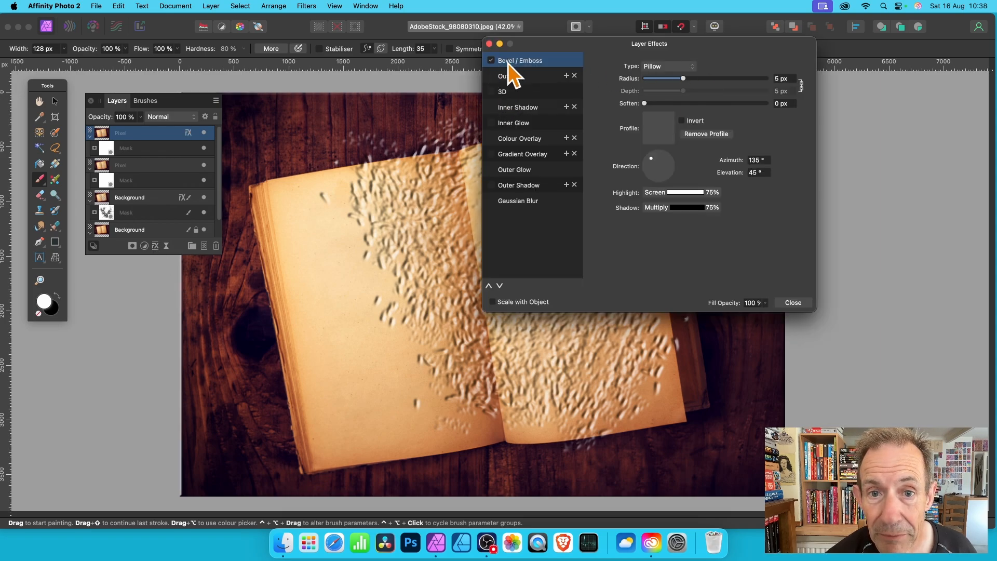
drag(682, 78, 709, 78)
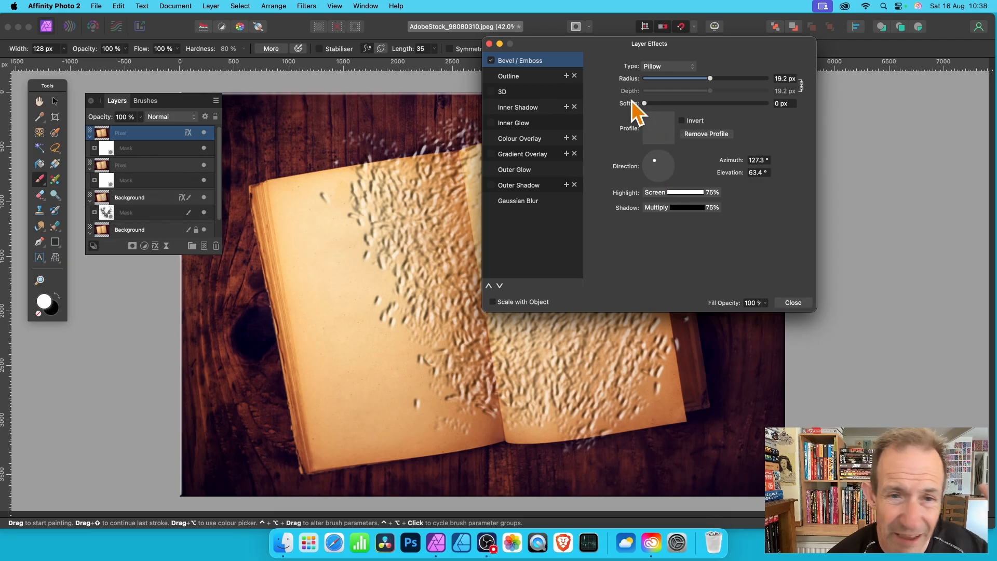
mouse_move(562, 270)
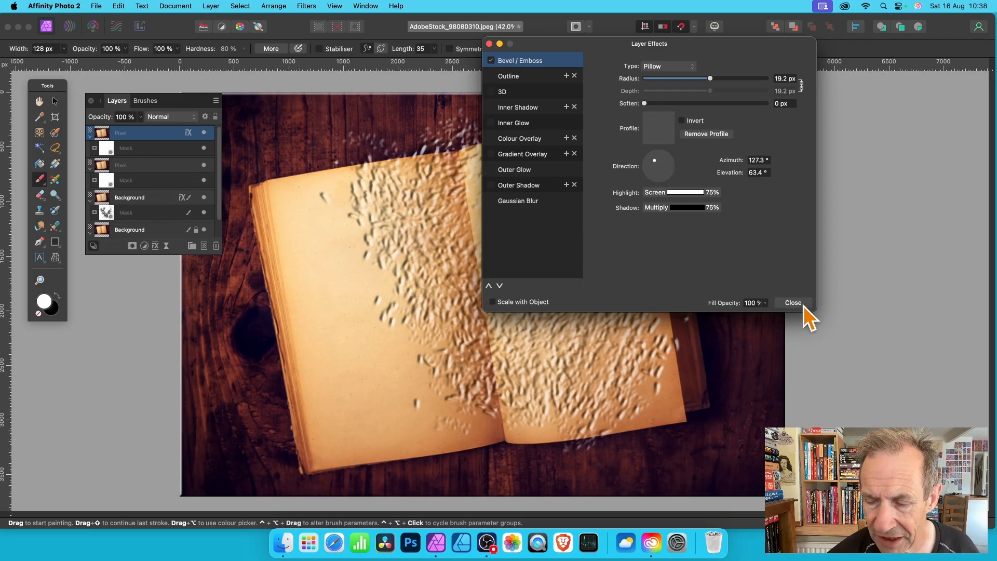
click(792, 302)
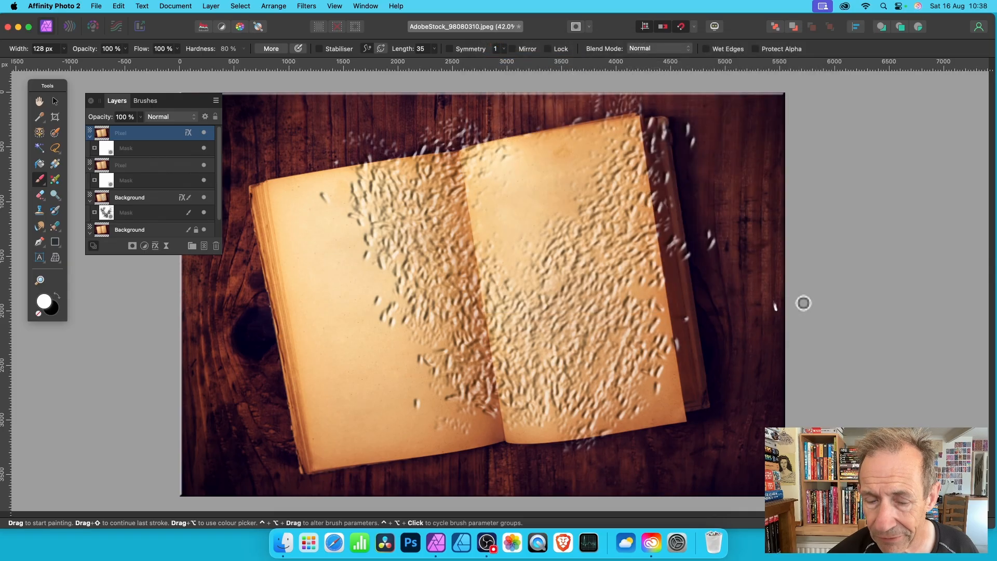
Target the top copy's mask and set the painting colour to black in the Colour Chooser.
click(153, 149)
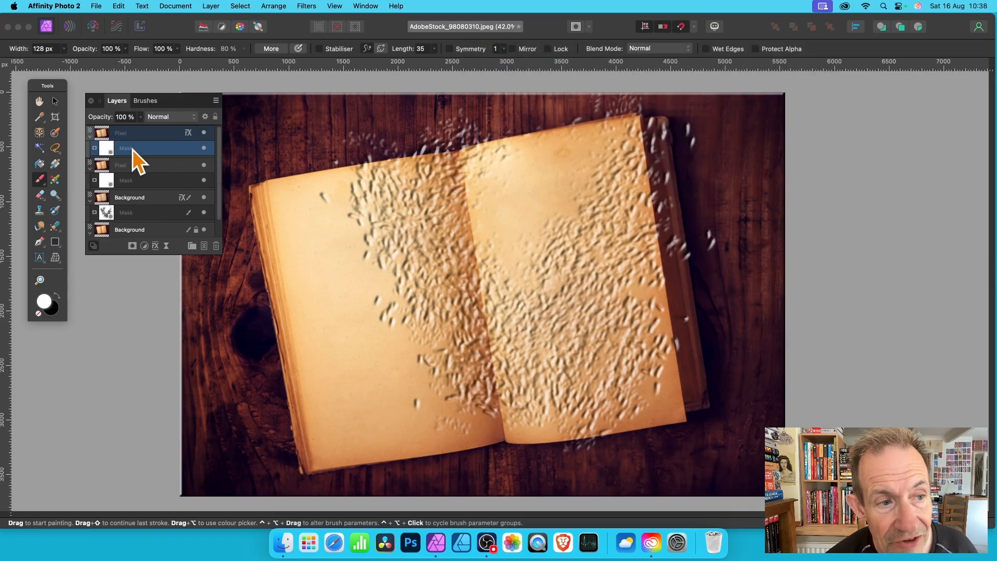
mouse_move(171, 159)
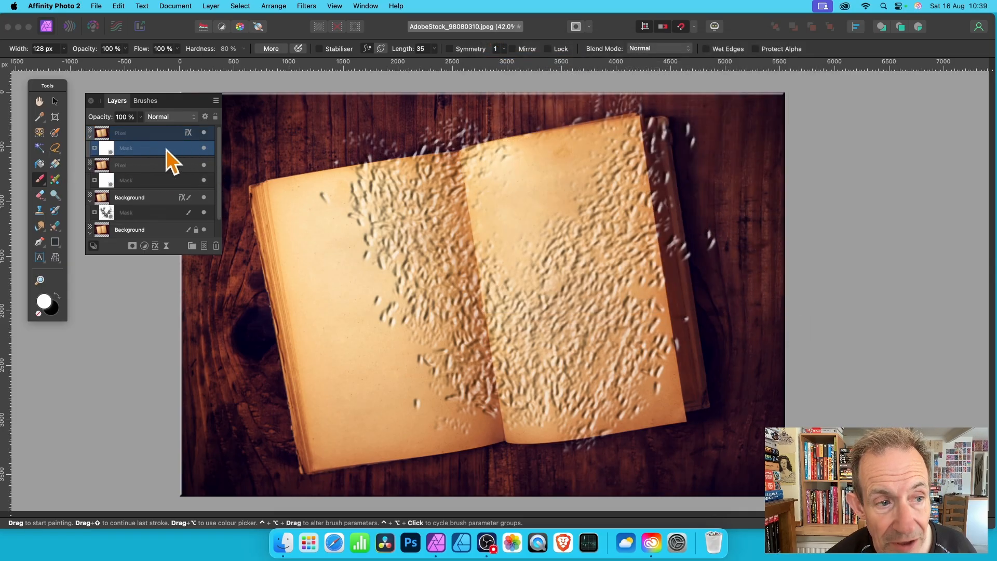
mouse_move(60, 309)
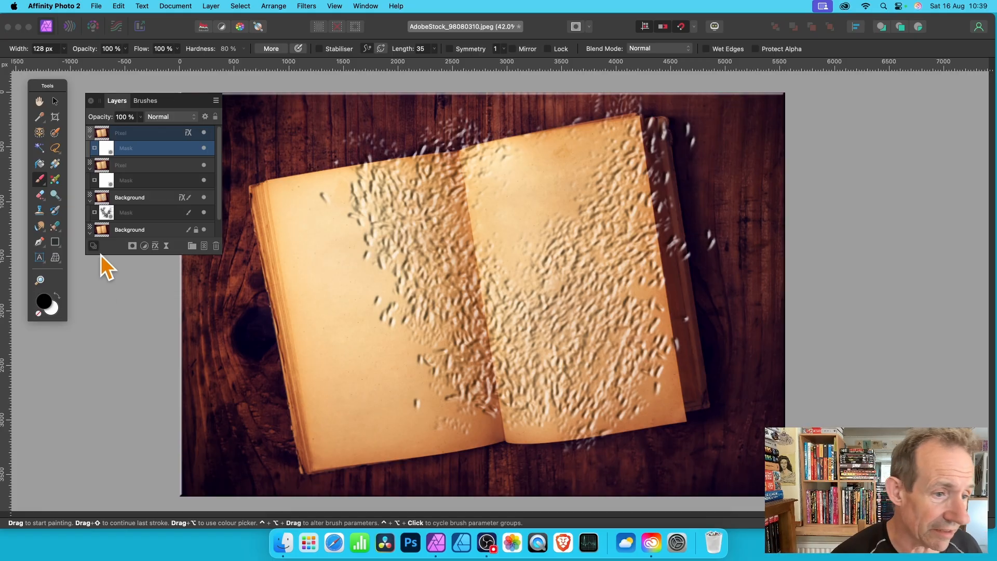
click(43, 301)
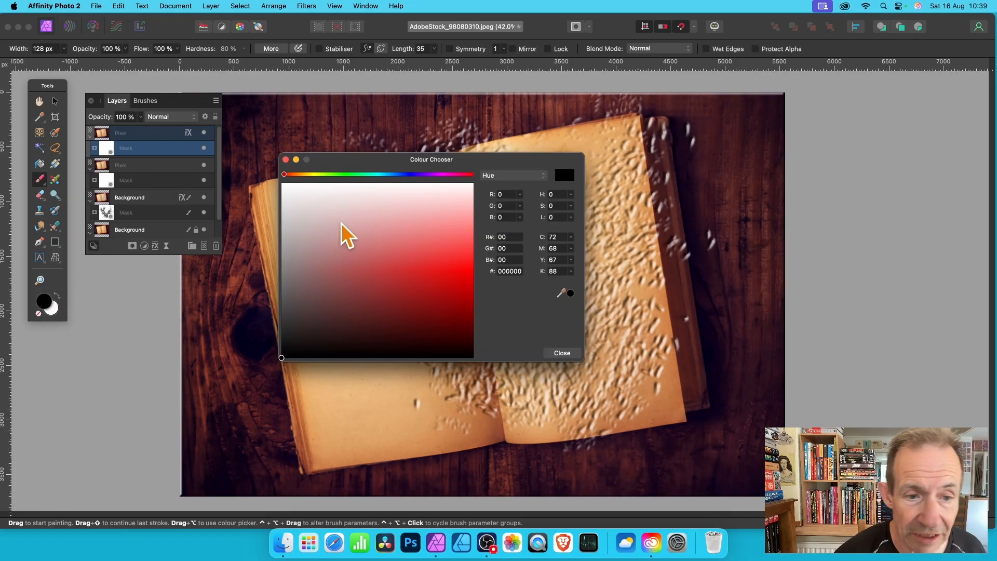
click(281, 260)
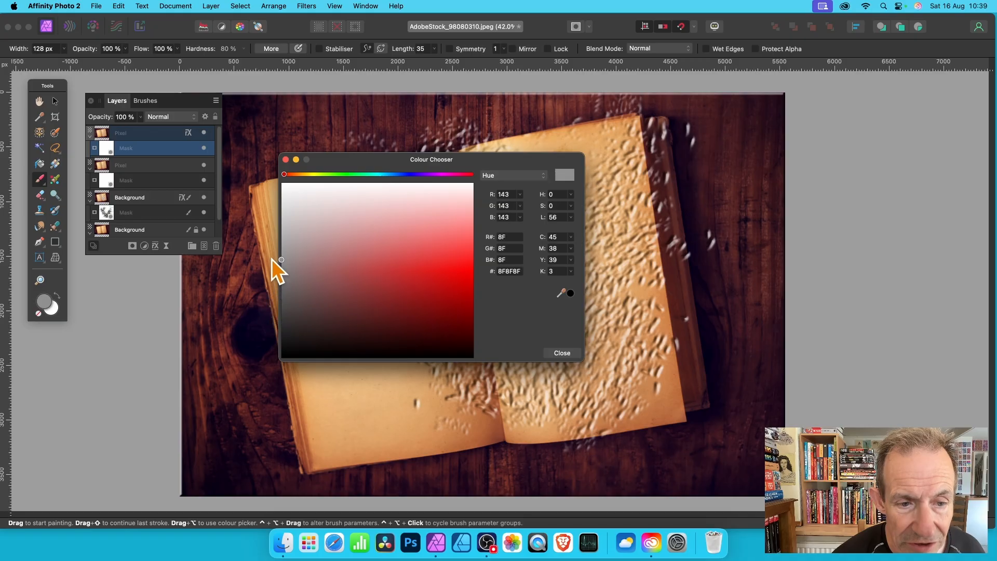
click(282, 356)
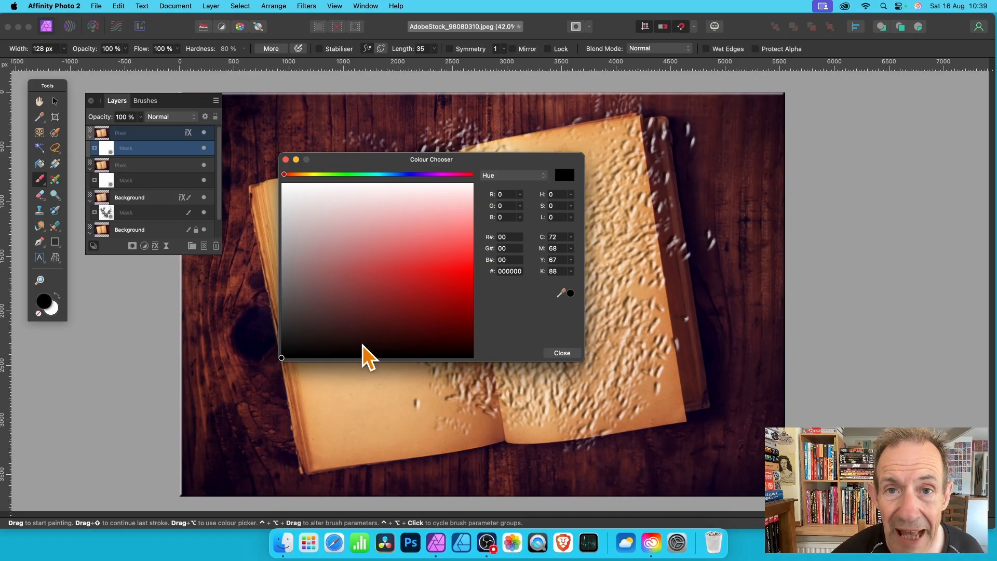
mouse_move(634, 247)
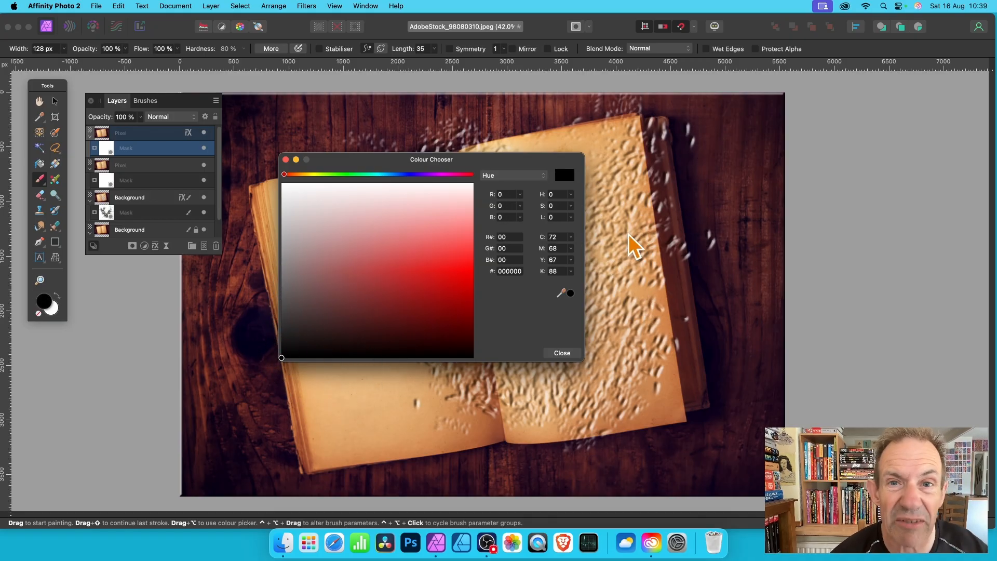
click(561, 352)
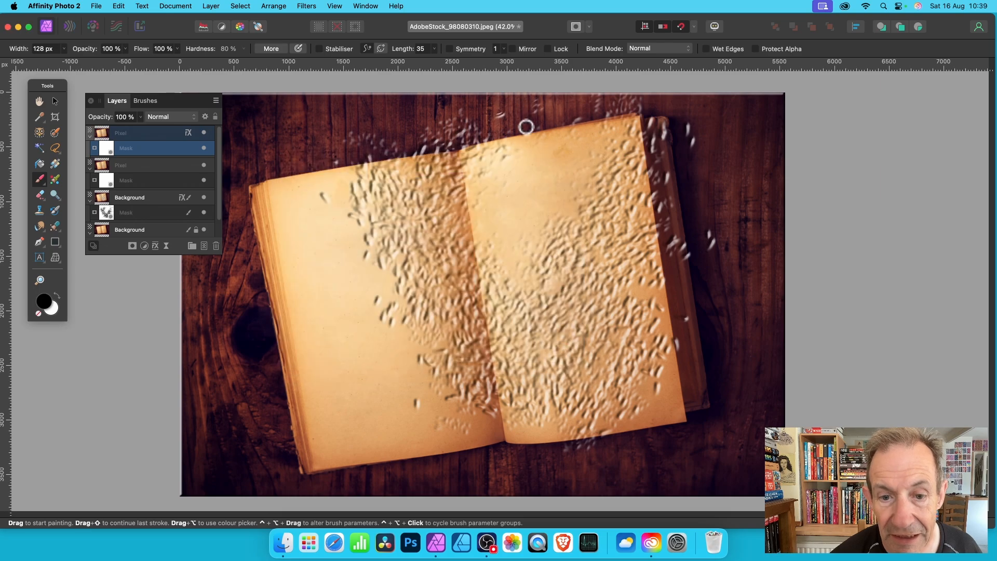
Paint black strokes into the top copy's mask and reopen its Layer Effects.
drag(525, 127, 572, 175)
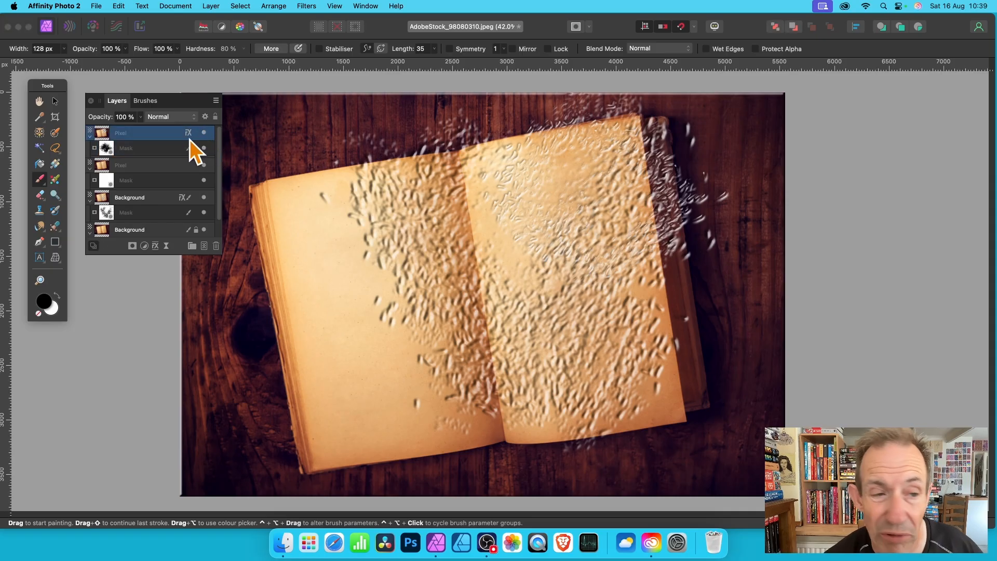
click(188, 133)
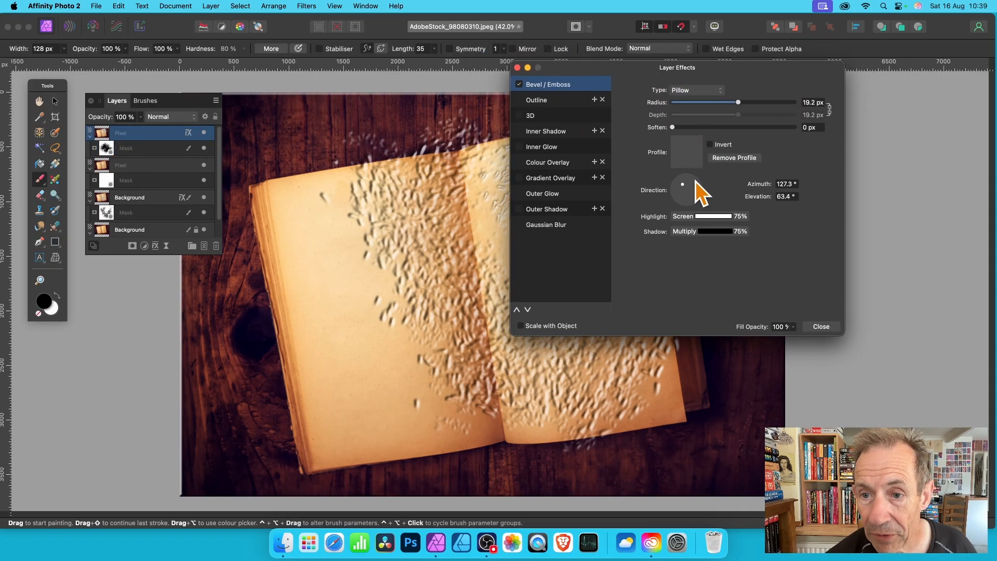
Switch to plain Emboss with new light direction, 0.5 px soften and an edited profile curve, then accept.
drag(682, 185, 690, 205)
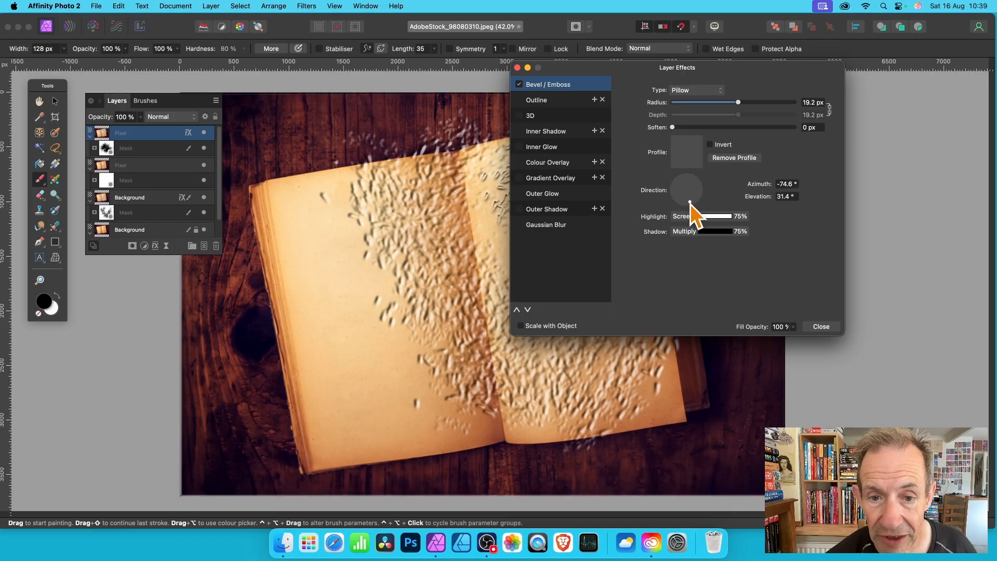
drag(672, 127, 677, 126)
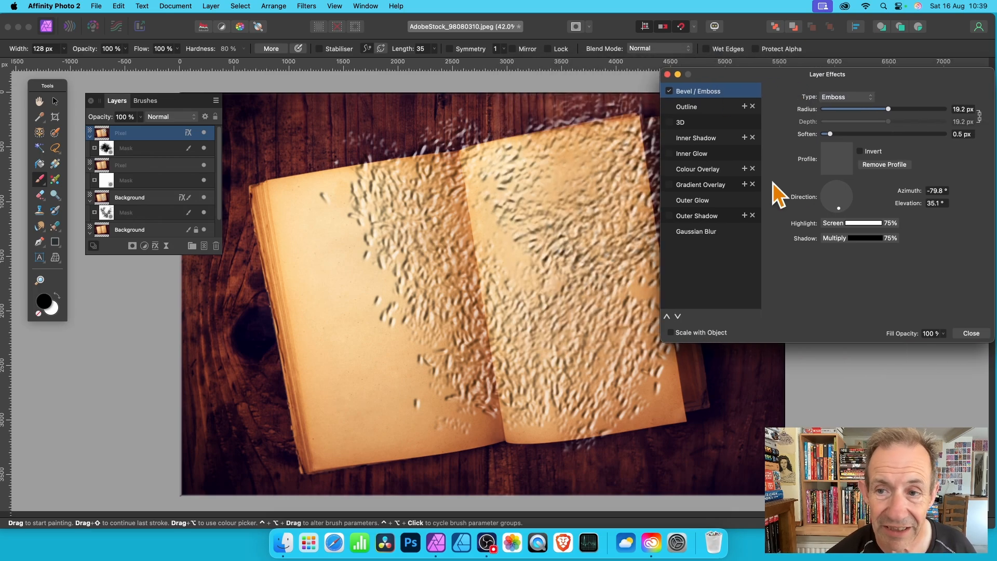
mouse_move(842, 150)
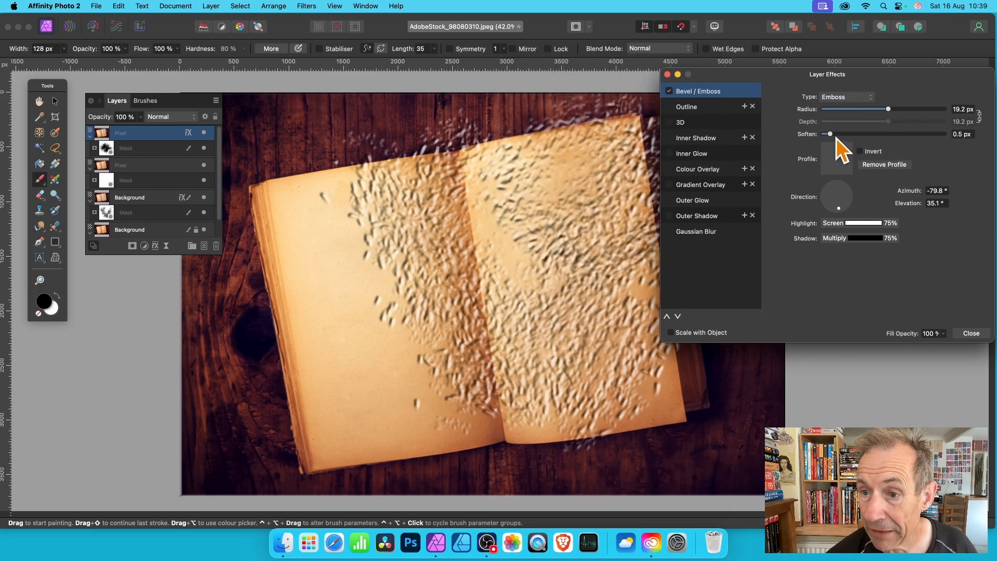
click(835, 158)
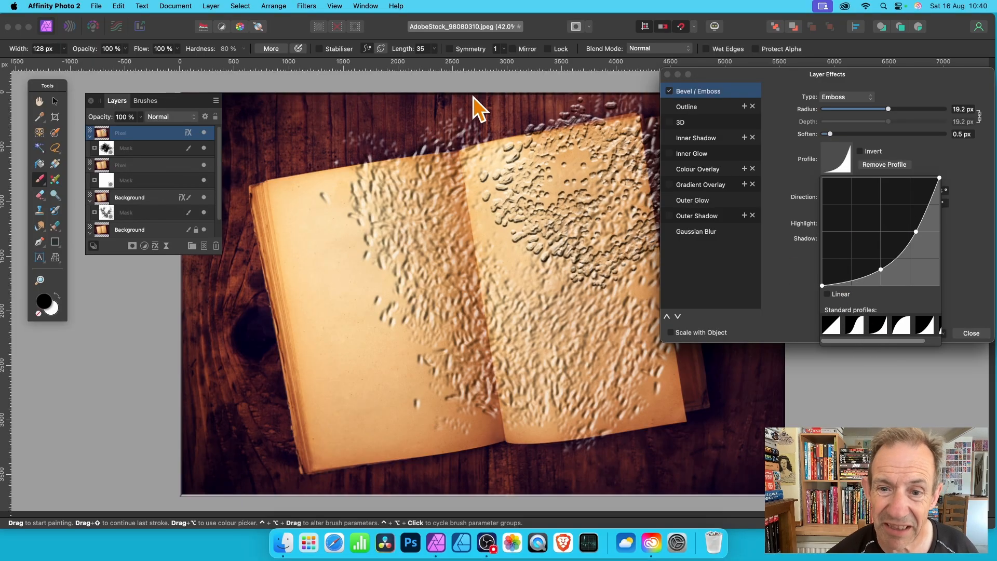
mouse_move(871, 247)
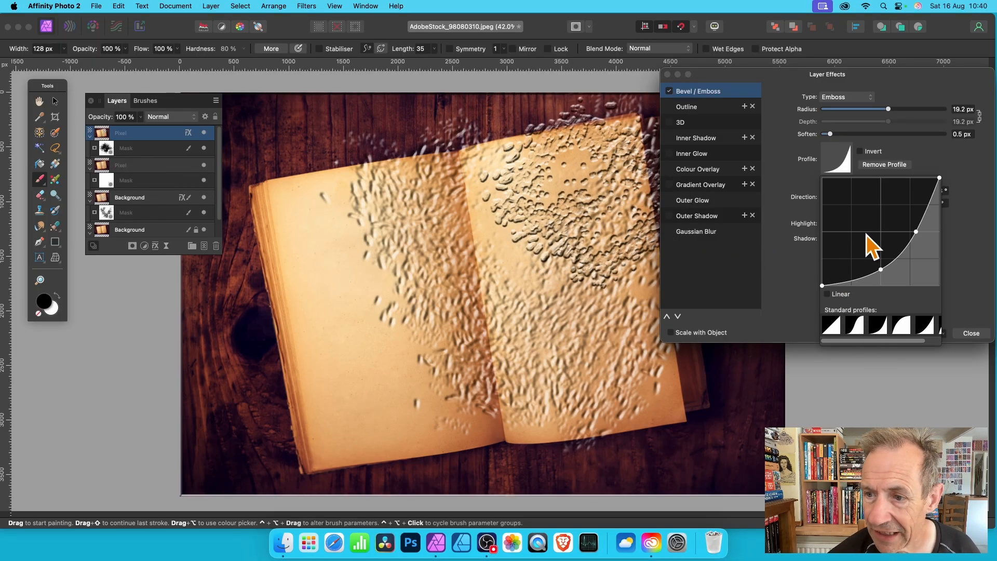
click(970, 333)
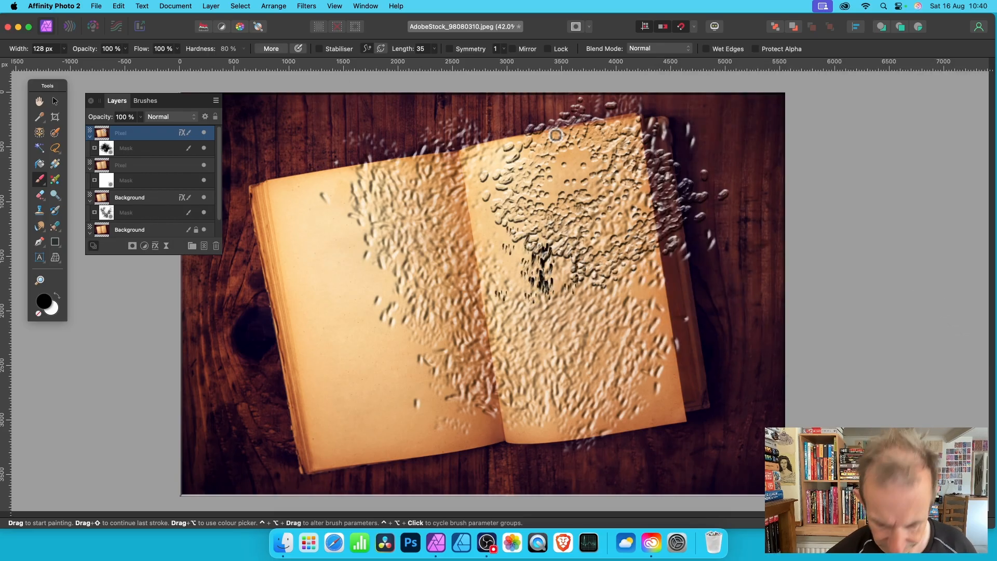
Paint more embossed daub texture across the left page through the top copy's mask.
click(149, 148)
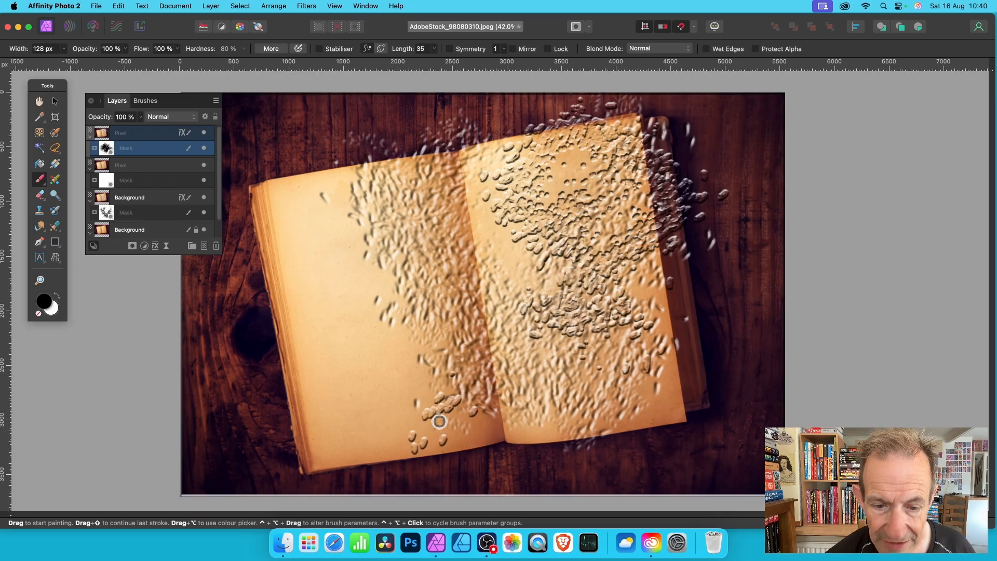
drag(438, 420, 426, 420)
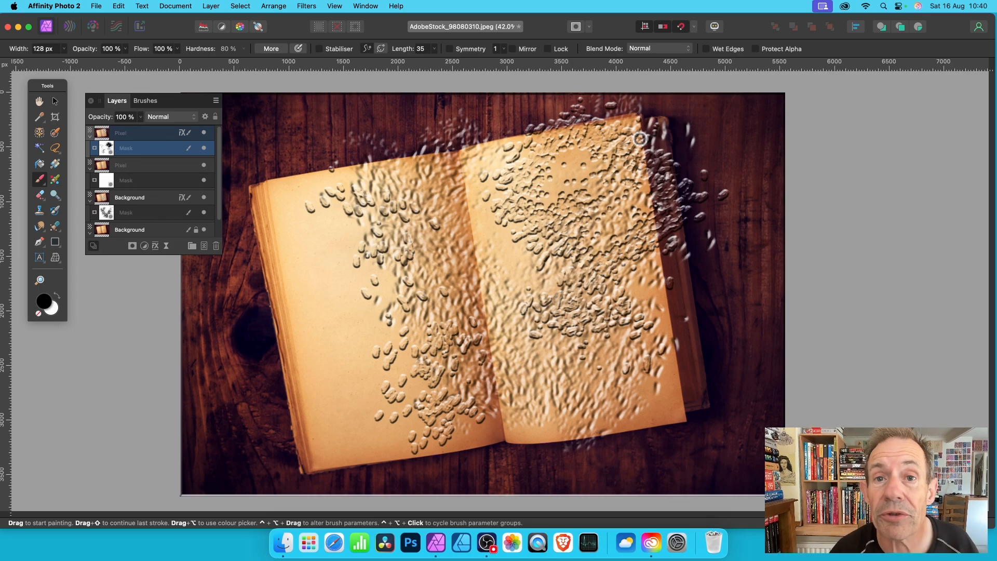
click(210, 6)
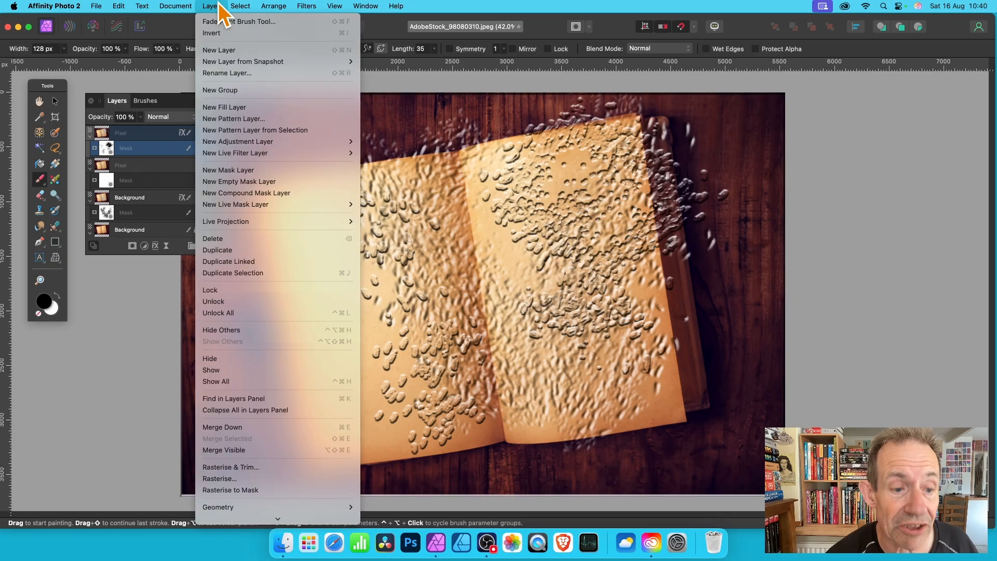
mouse_move(223, 449)
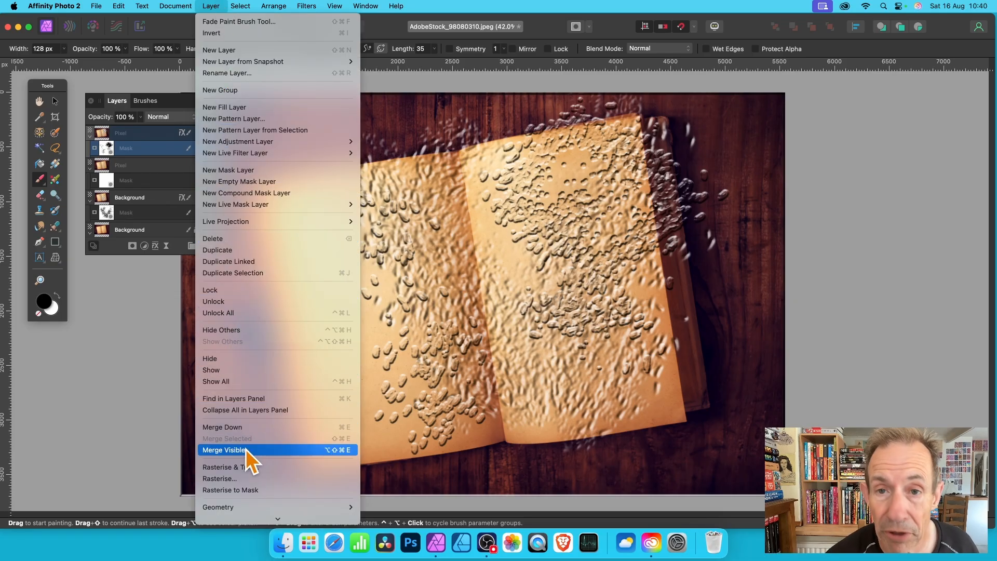
Choose Merge Visible to flatten the visible embossed book into one new layer.
click(223, 449)
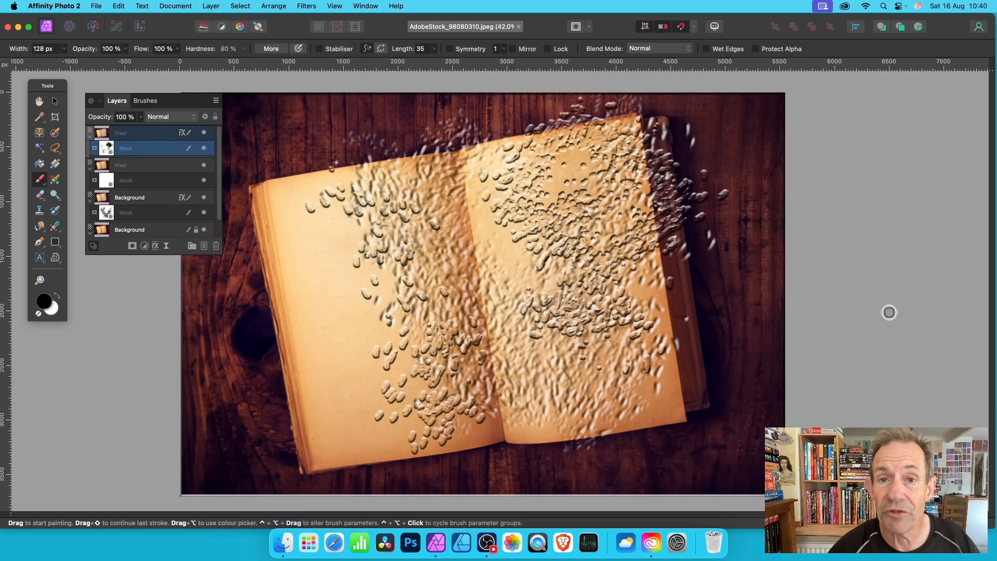